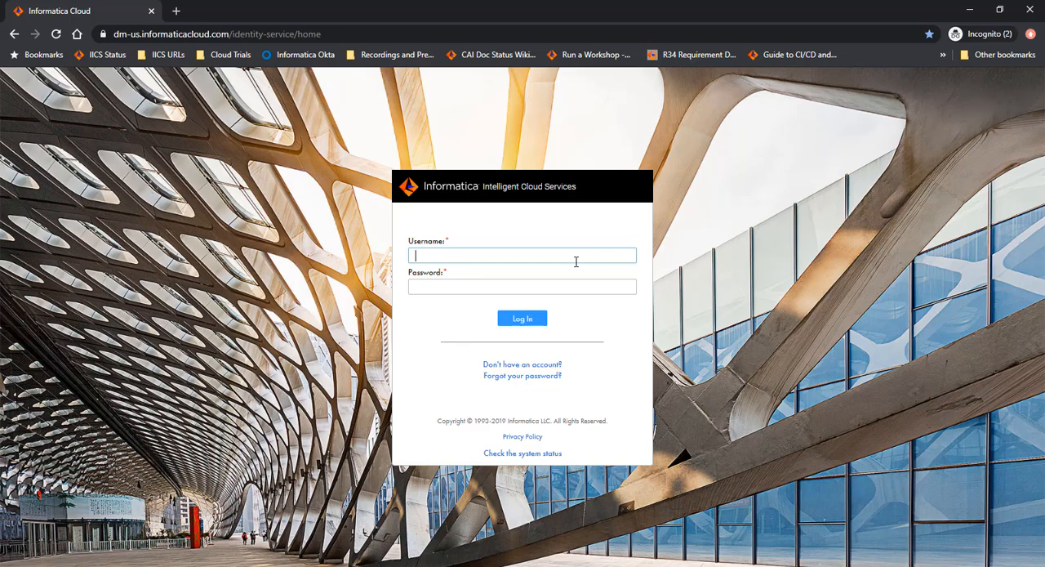
# Step: Enter the username and password and log in to Informatica Intelligent Cloud Services
pyautogui.click(522, 318)
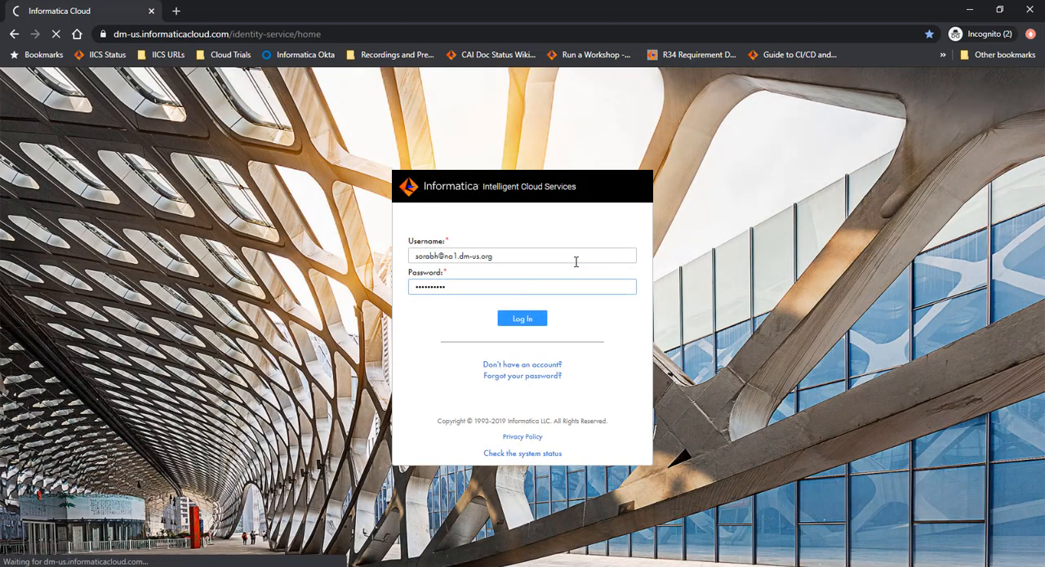
pyautogui.click(522, 318)
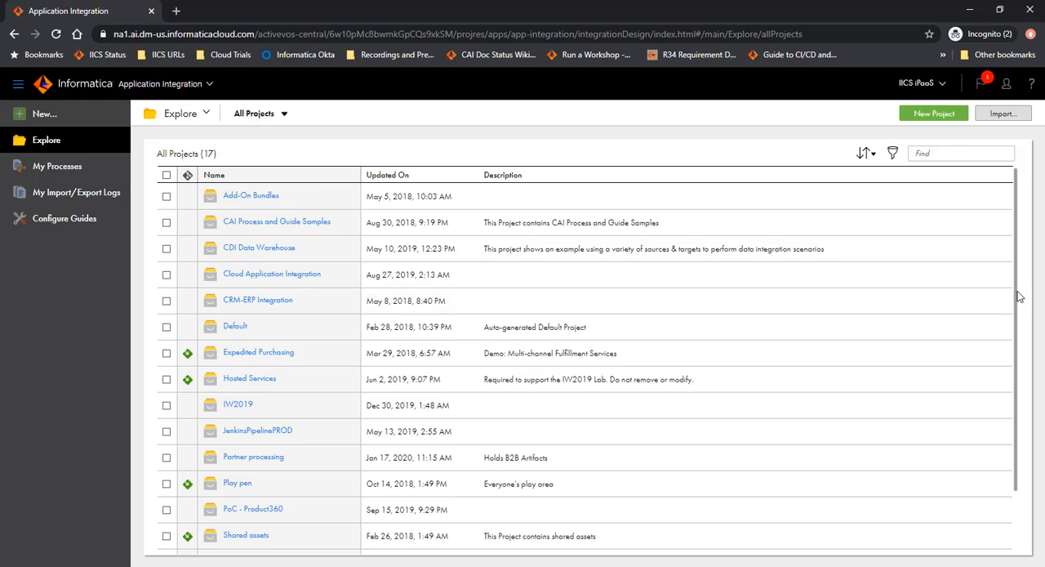
# Step: Open CAI Process Demo from the Training project in Explore
pyautogui.scroll(-3)
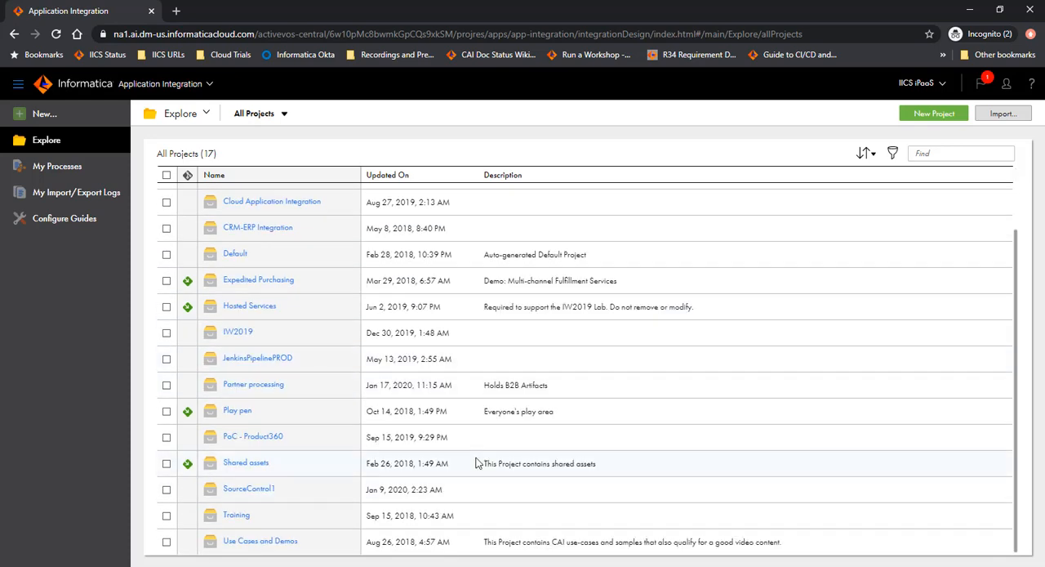
pyautogui.moveTo(237, 515)
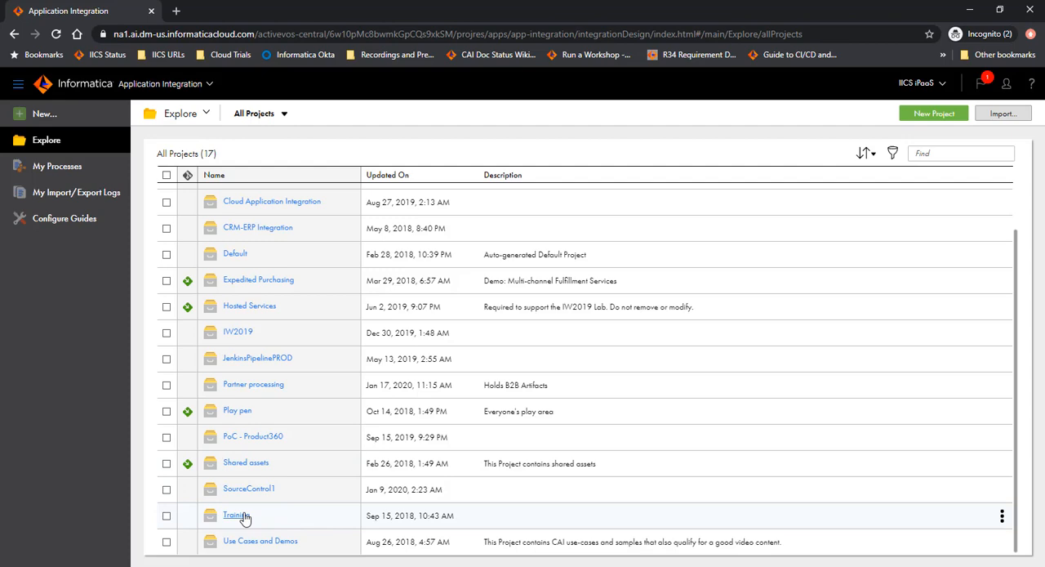
pyautogui.click(232, 515)
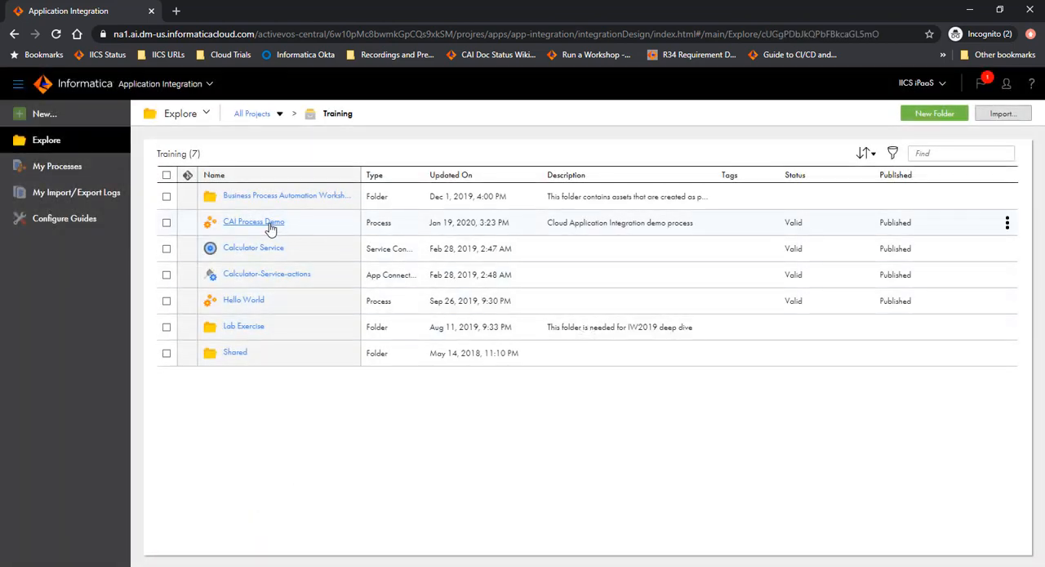
pyautogui.click(253, 222)
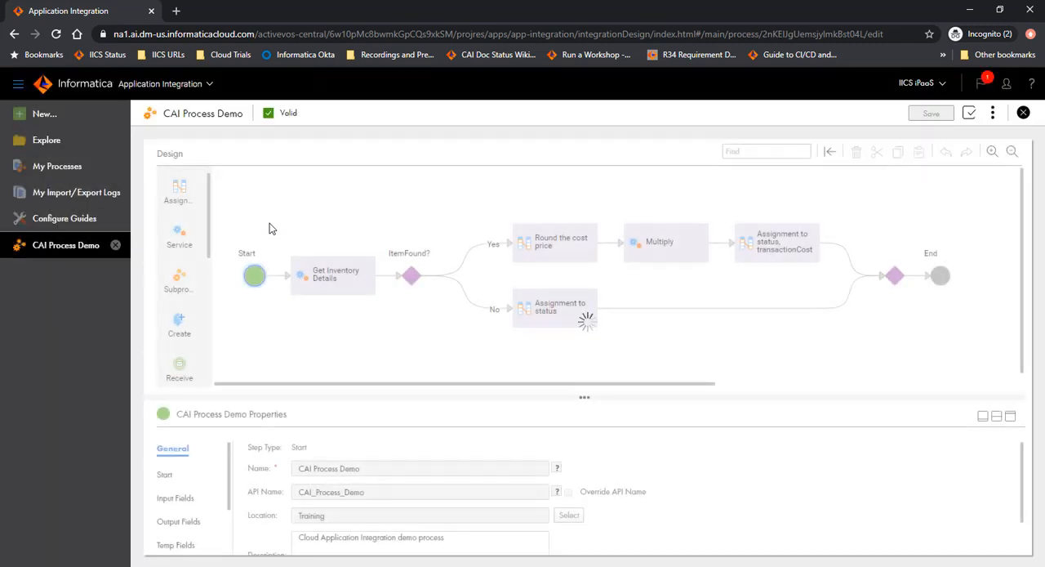
pyautogui.click(179, 494)
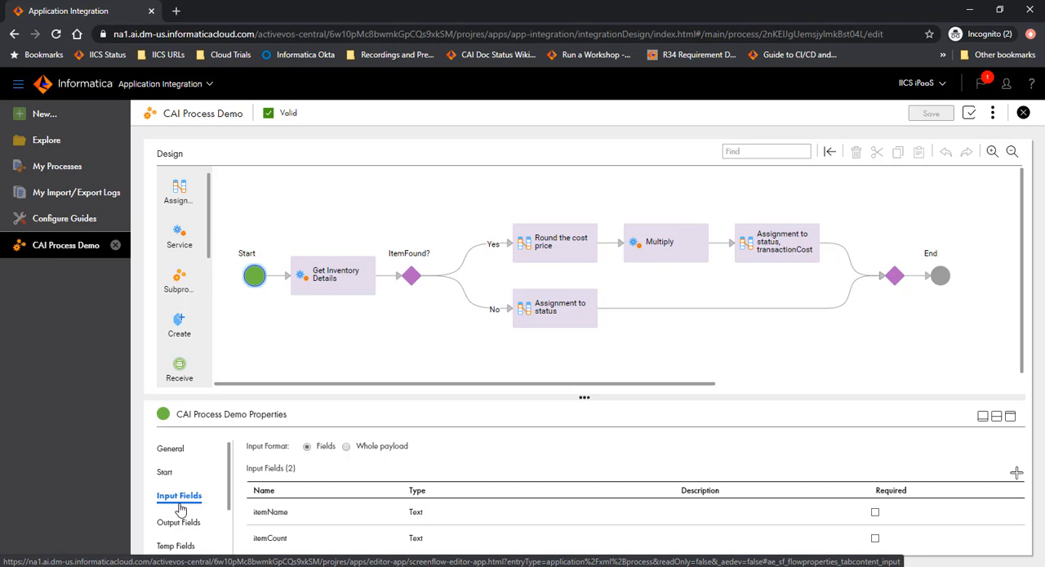
pyautogui.moveTo(334, 292)
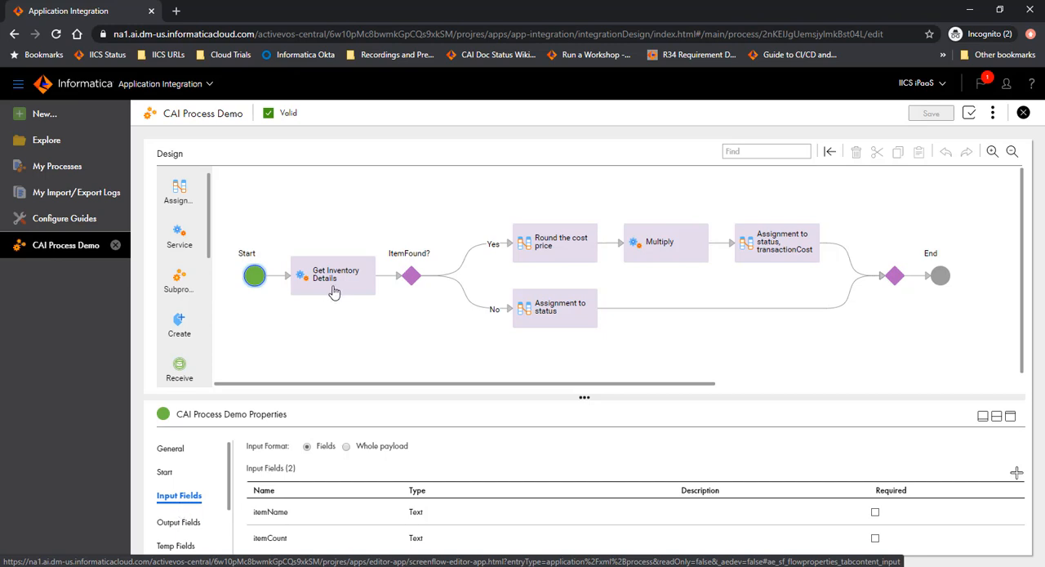
pyautogui.click(332, 275)
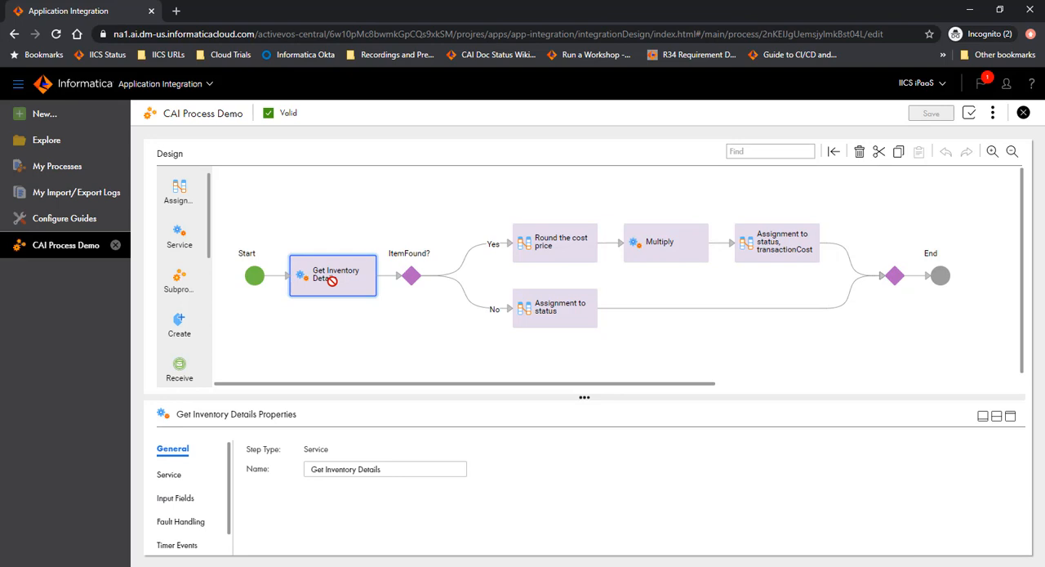
pyautogui.moveTo(210, 456)
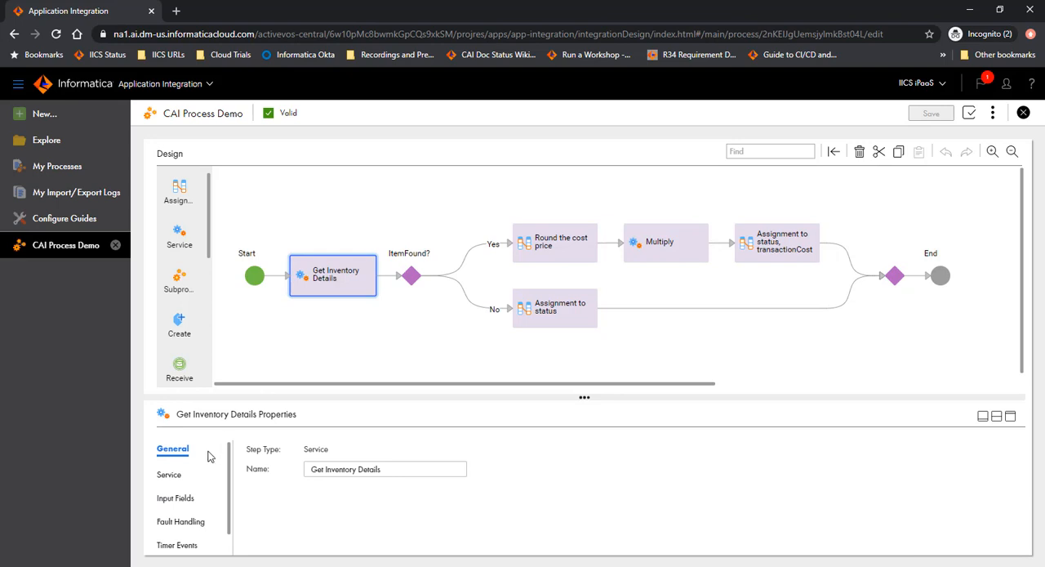
pyautogui.click(169, 475)
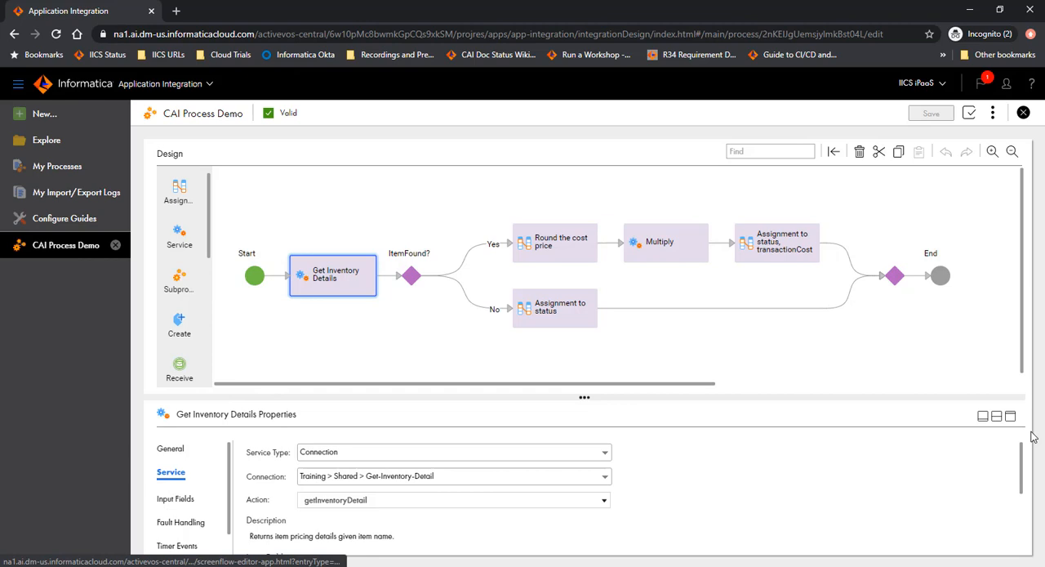
pyautogui.scroll(-3)
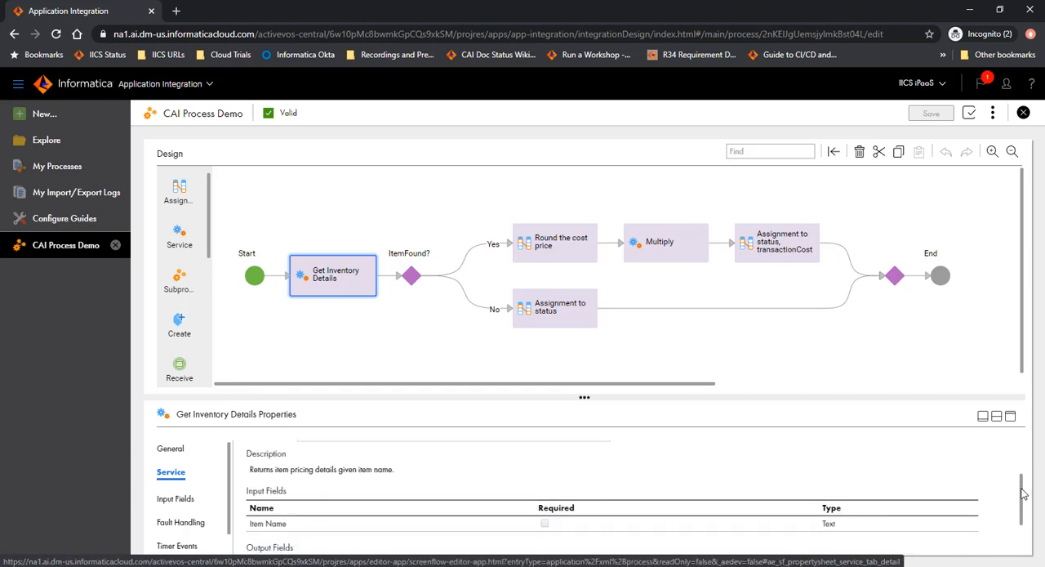
pyautogui.scroll(-3)
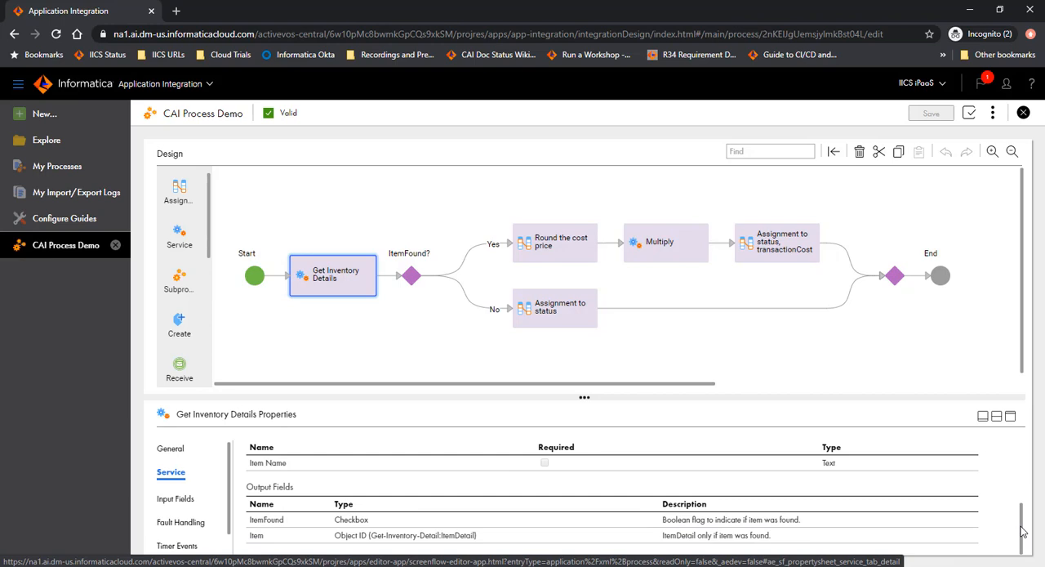
pyautogui.moveTo(571, 258)
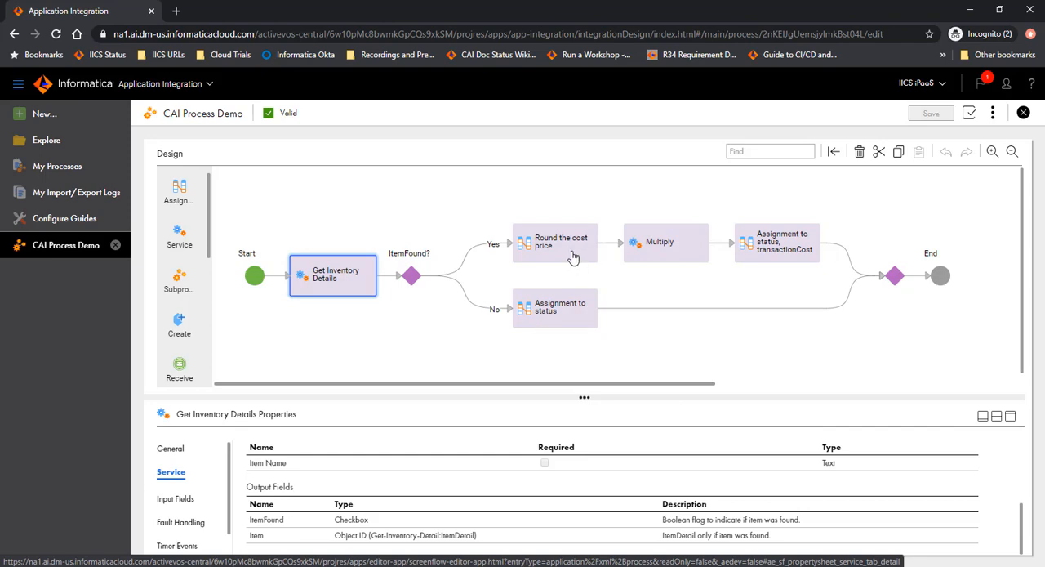
pyautogui.click(555, 241)
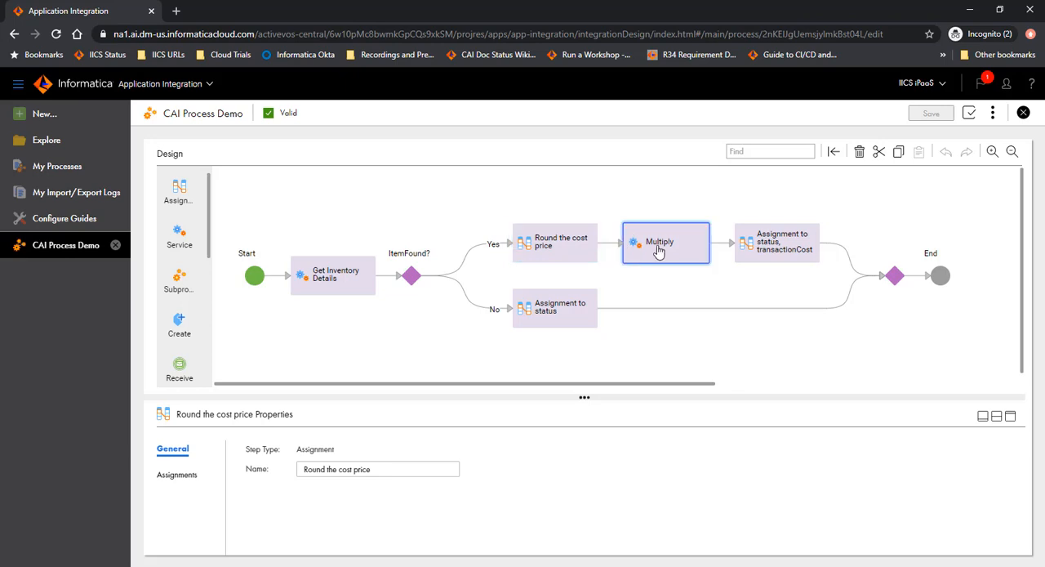
pyautogui.click(776, 242)
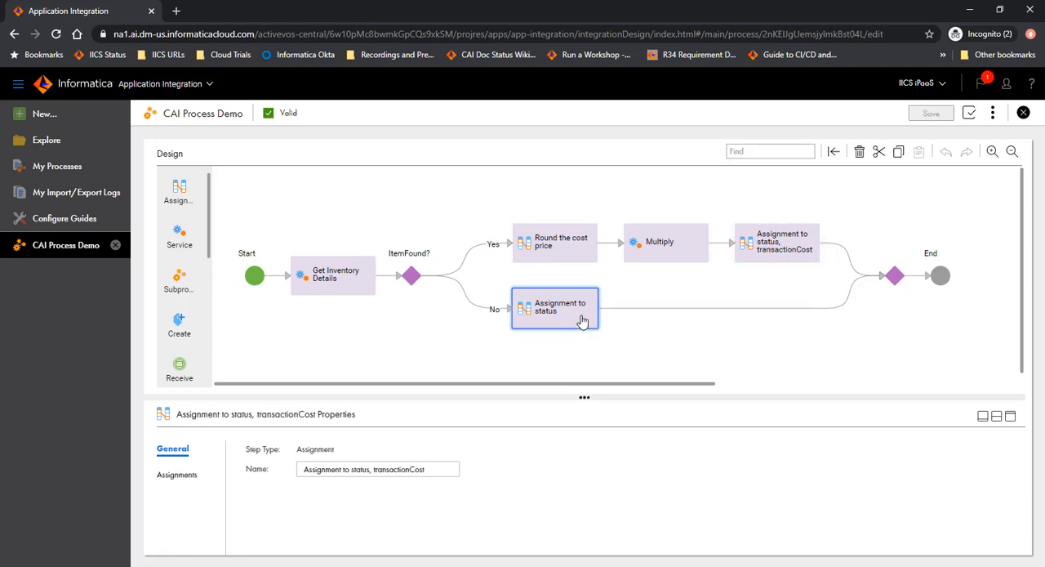
pyautogui.click(555, 308)
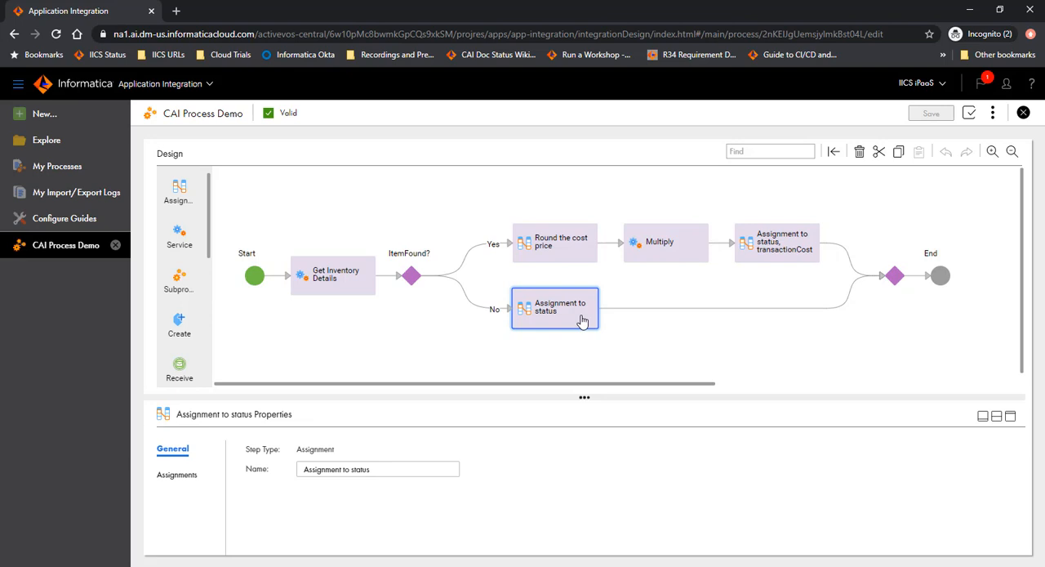
pyautogui.moveTo(572, 335)
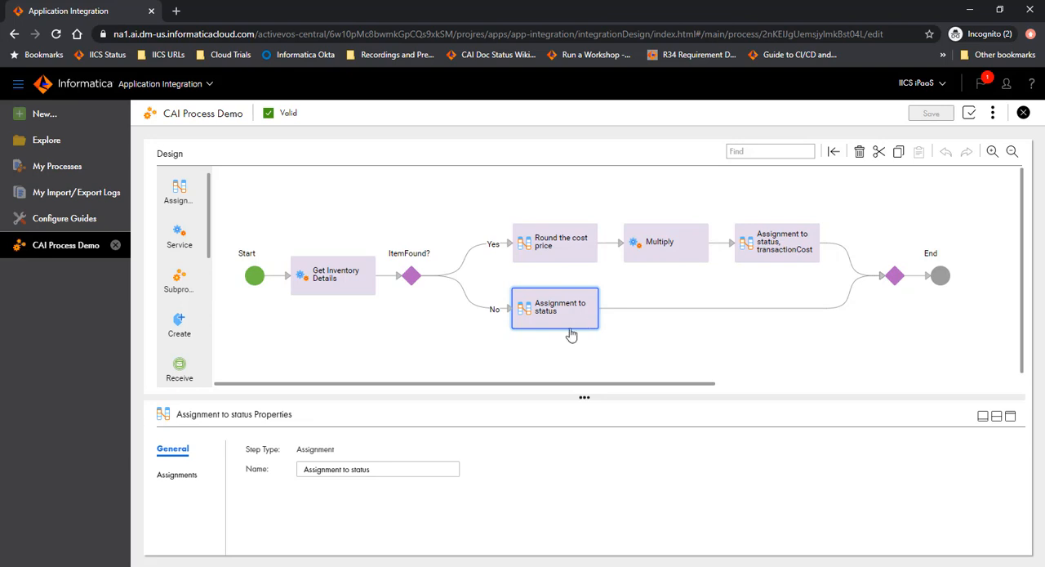
pyautogui.moveTo(256, 291)
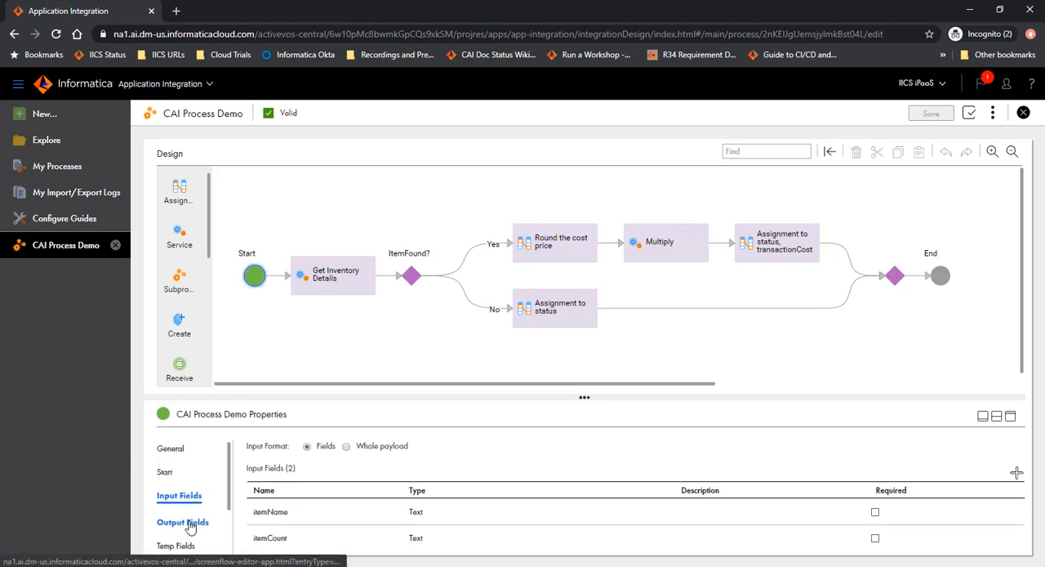
# Step: Show the Temp Fields tab listing totalCost and roundedPrice
pyautogui.click(179, 542)
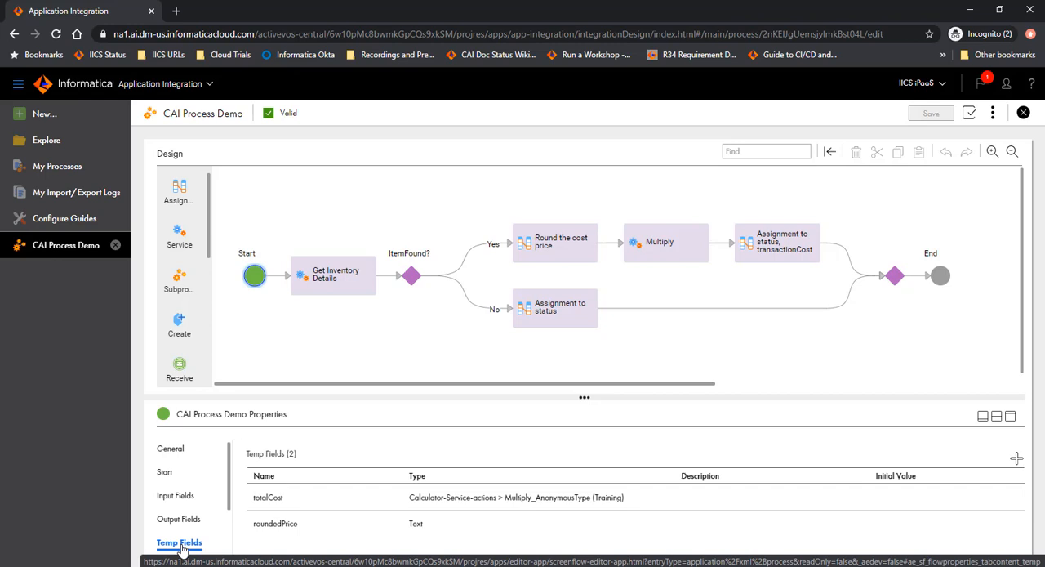
pyautogui.moveTo(354, 519)
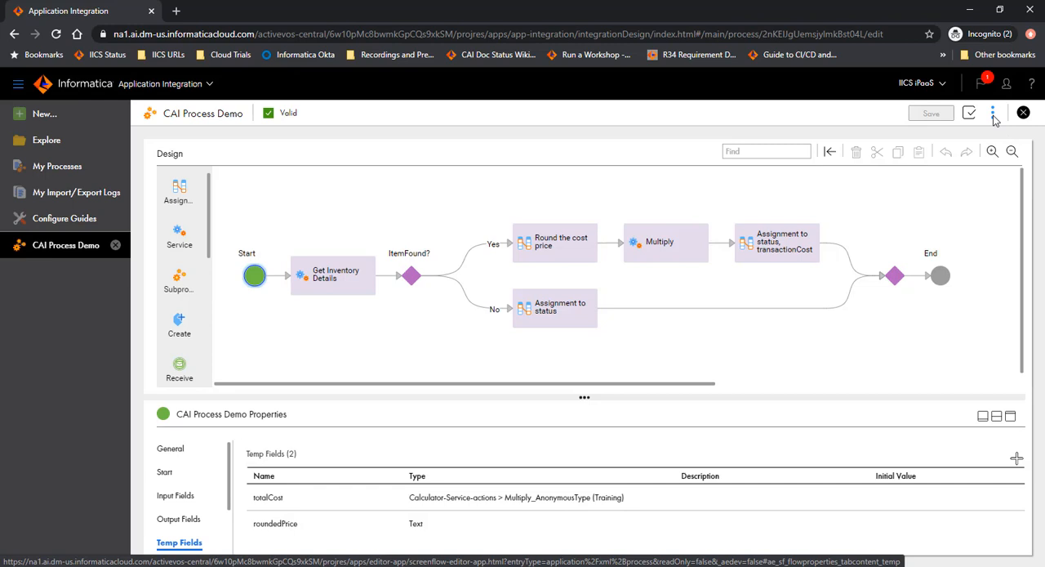
# Step: Choose Run Using... from the process header's ellipsis menu
pyautogui.click(993, 113)
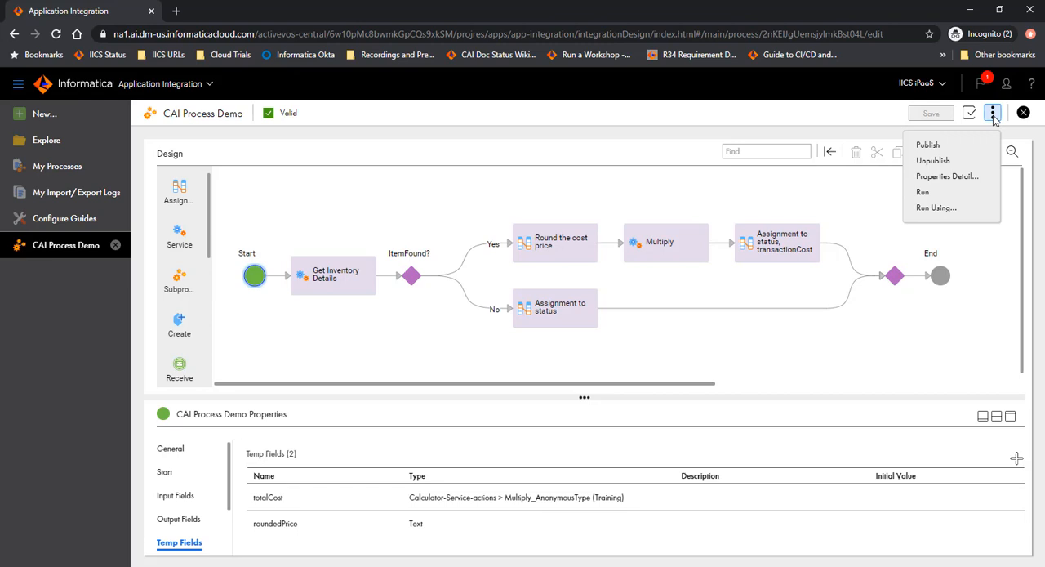
pyautogui.moveTo(937, 207)
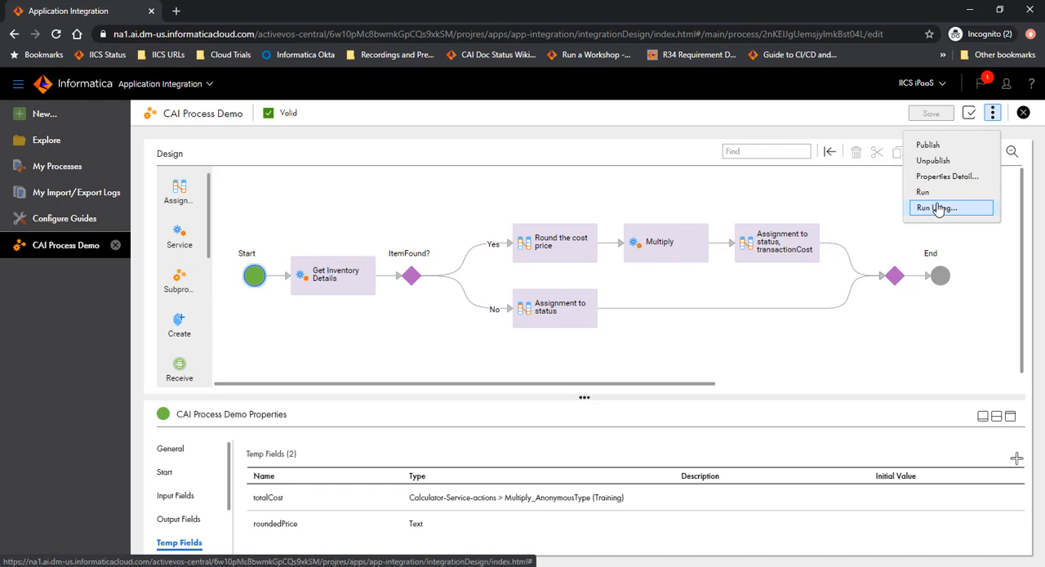
pyautogui.click(941, 207)
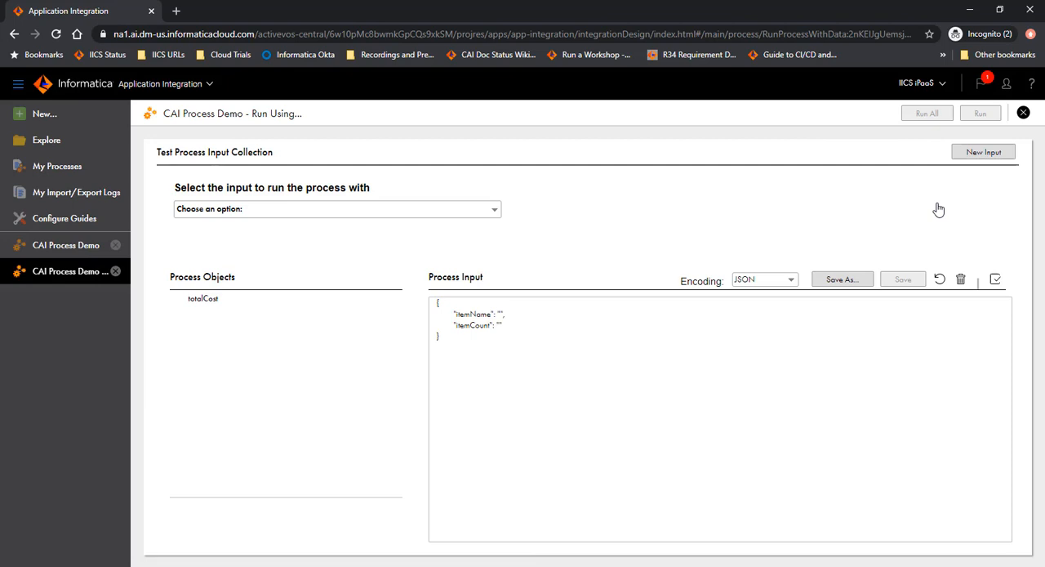
pyautogui.moveTo(504, 225)
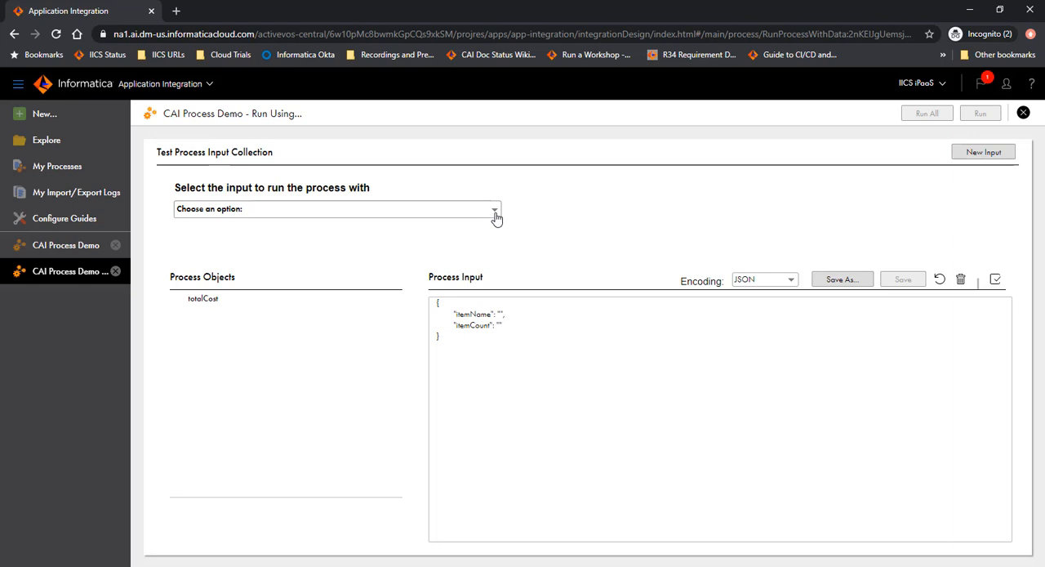
pyautogui.moveTo(645, 233)
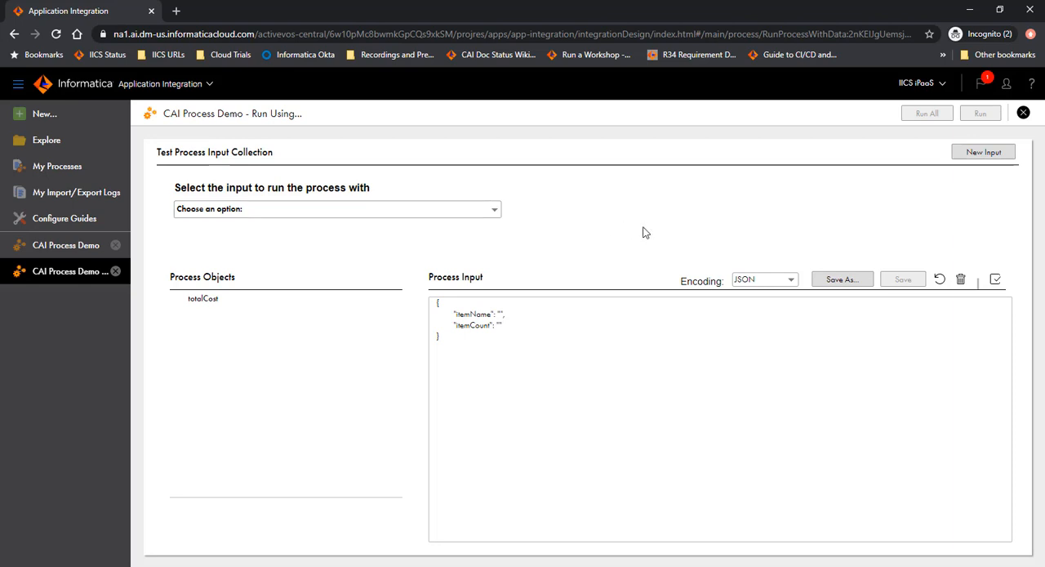
pyautogui.moveTo(638, 252)
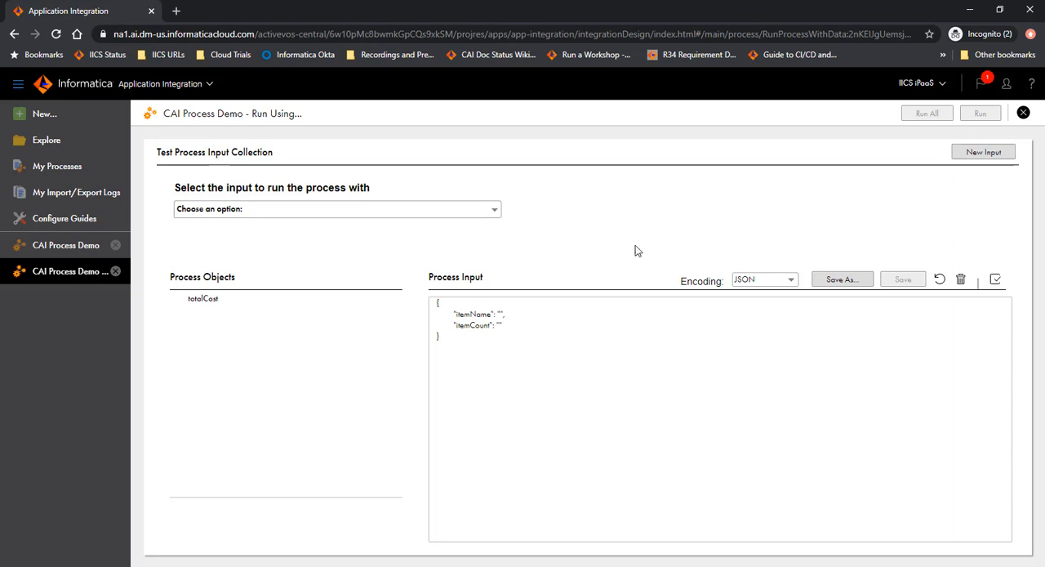
pyautogui.moveTo(523, 304)
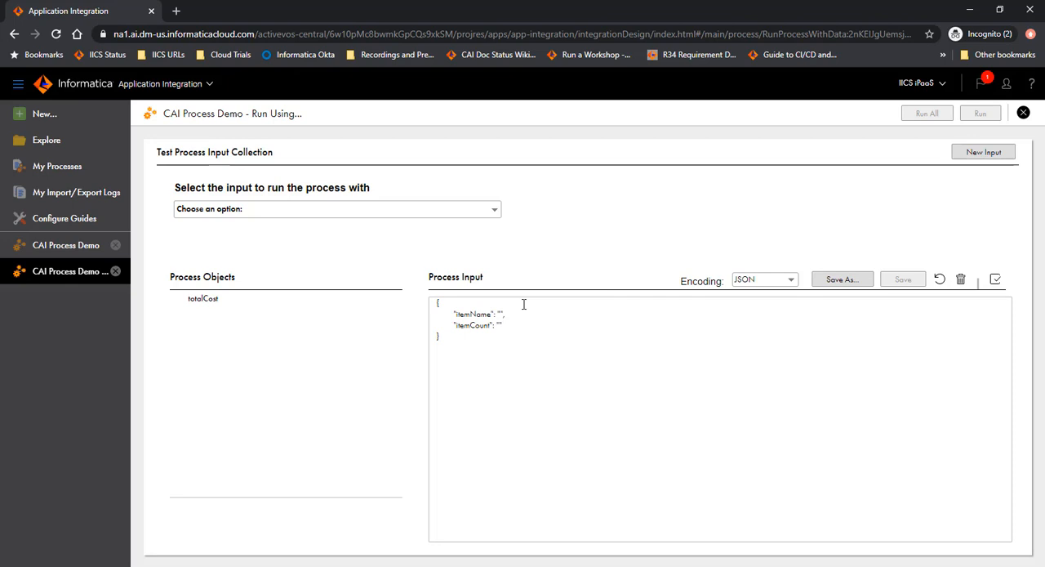
pyautogui.moveTo(476, 313)
pyautogui.write('item1')
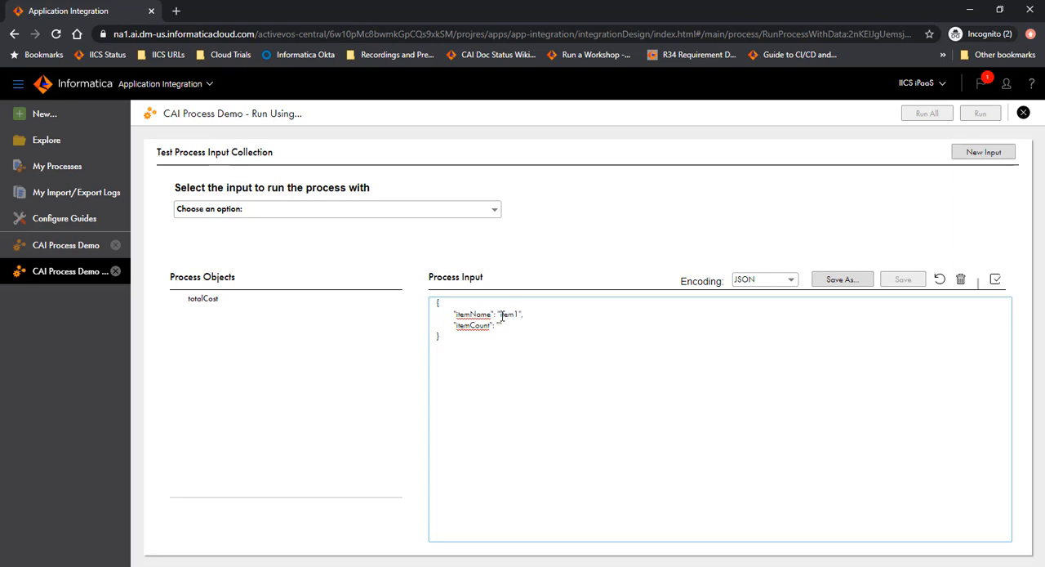
# Step: Enter itemCount 2 and switch the test input encoding from JSON to XML
pyautogui.click(501, 325)
pyautogui.write('2')
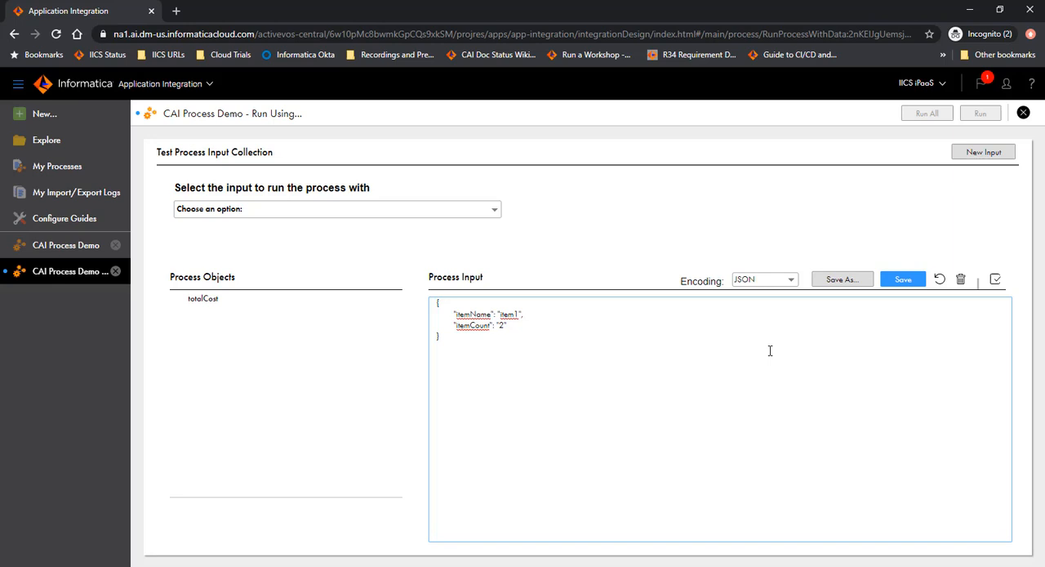
pyautogui.moveTo(787, 292)
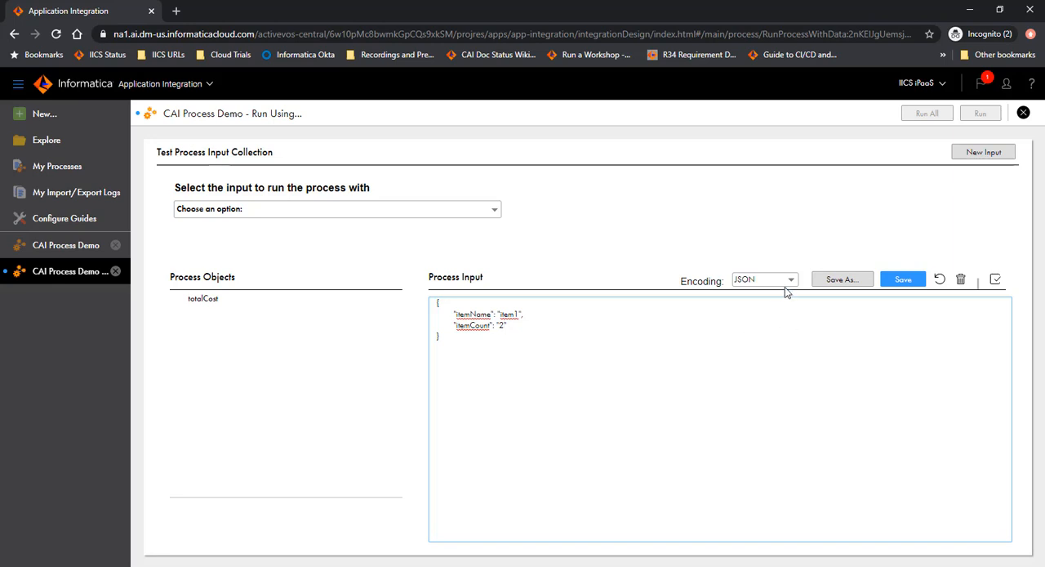
pyautogui.click(764, 287)
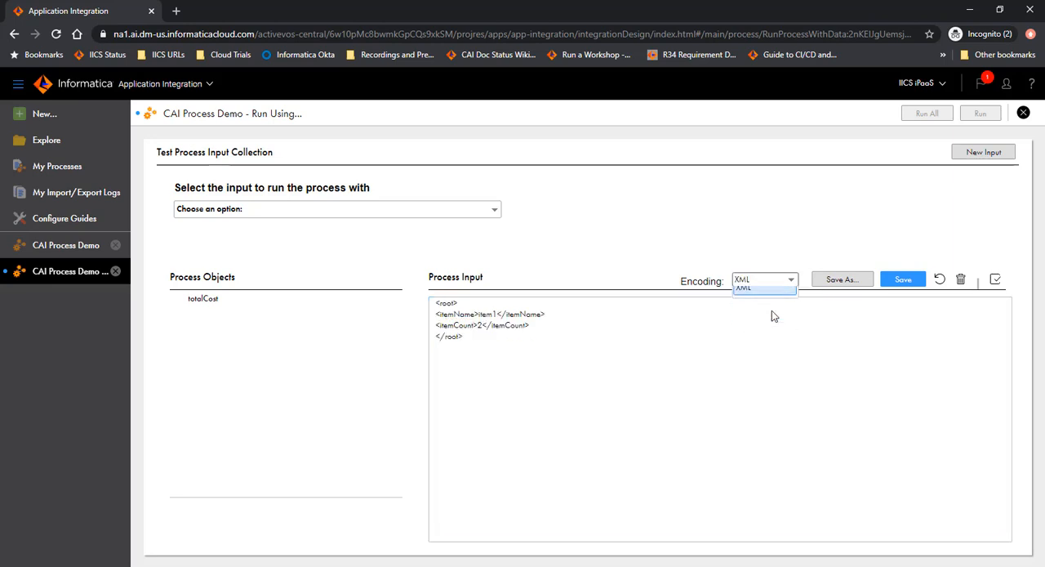
pyautogui.click(764, 279)
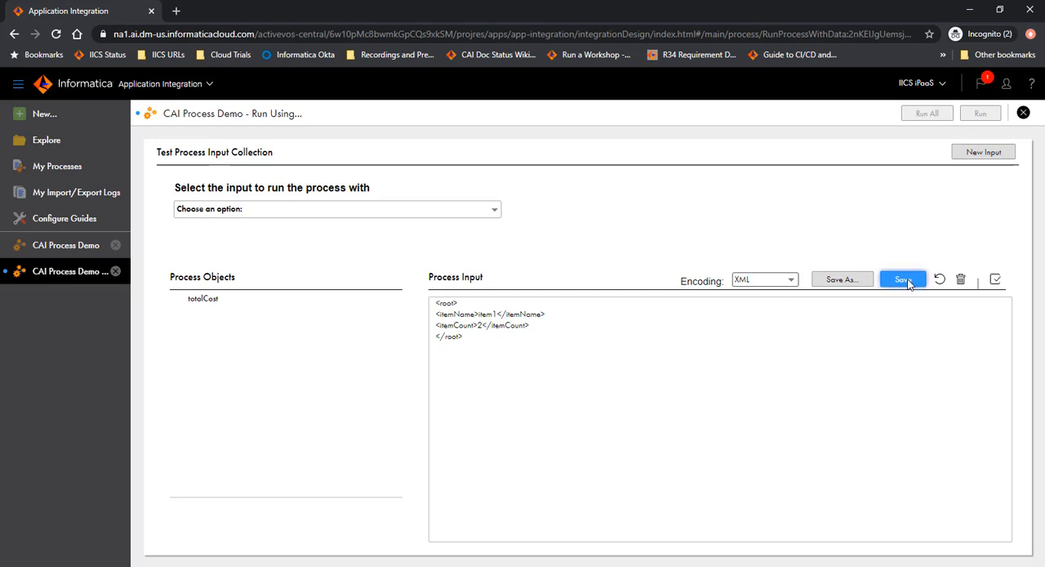
pyautogui.moveTo(961, 278)
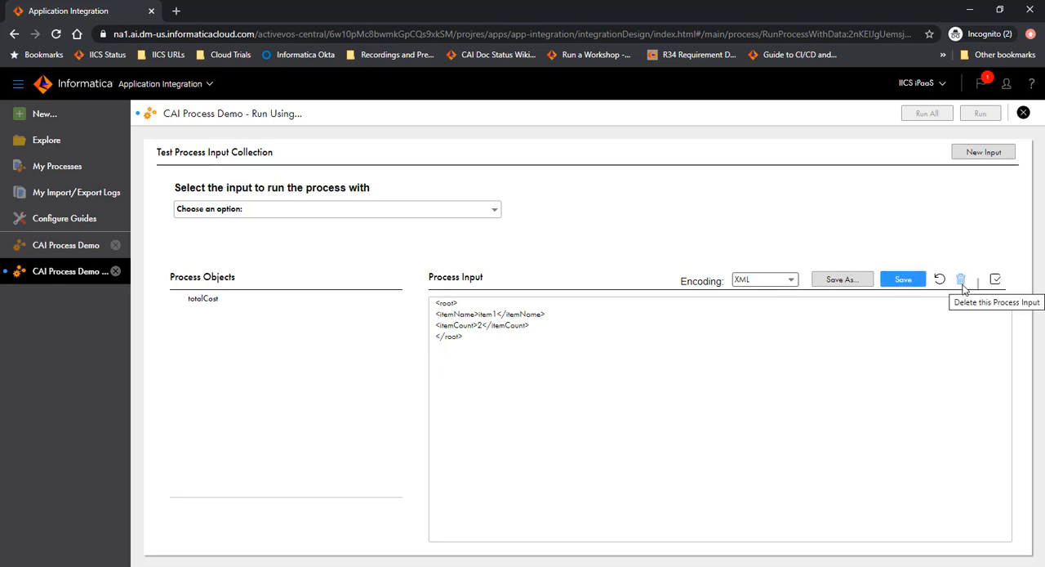
pyautogui.moveTo(996, 278)
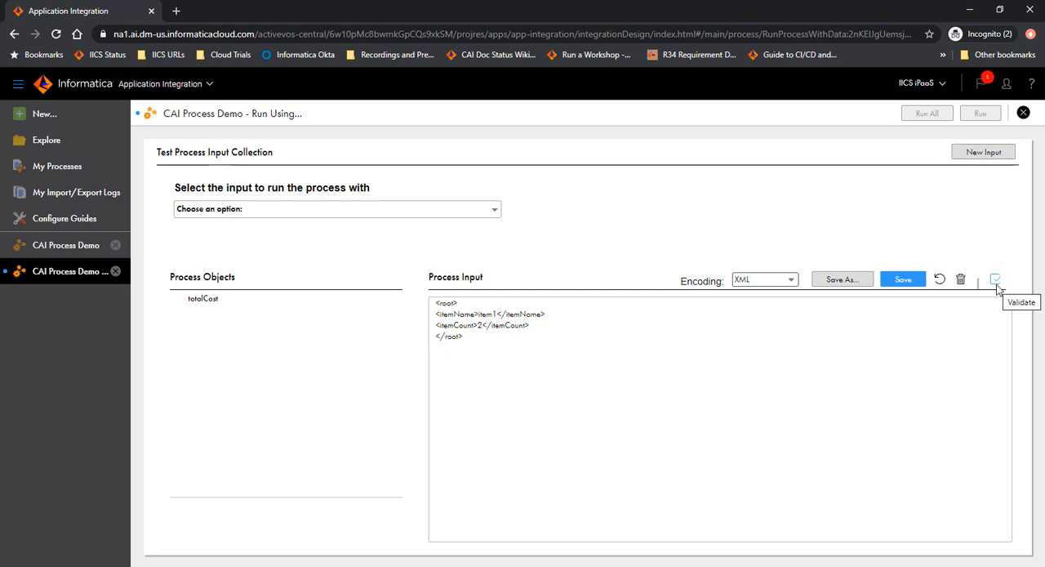
pyautogui.moveTo(798, 363)
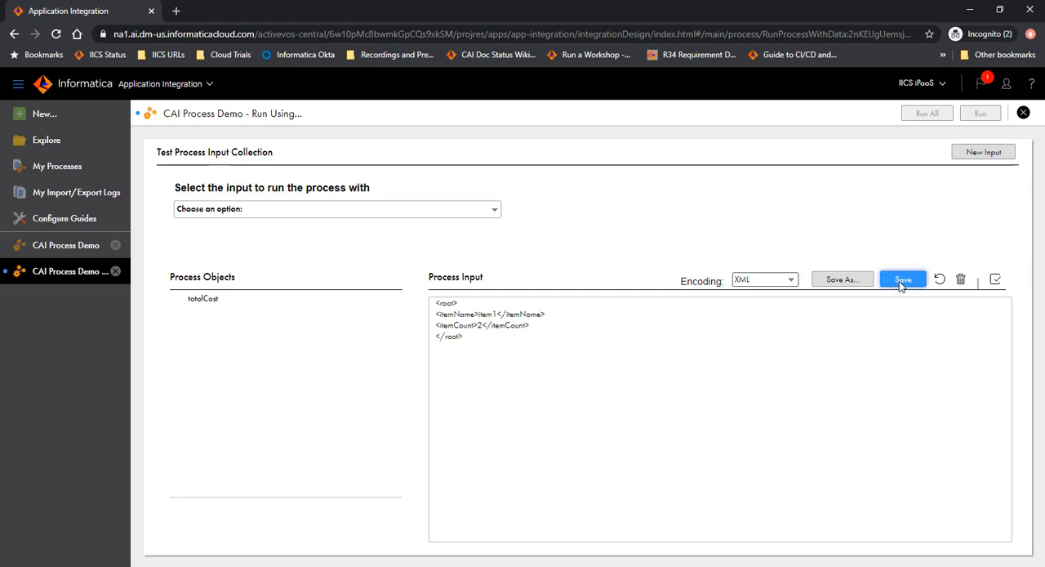
# Step: Save the test input as 'Item1' and confirm it is selected in the input list
pyautogui.click(902, 279)
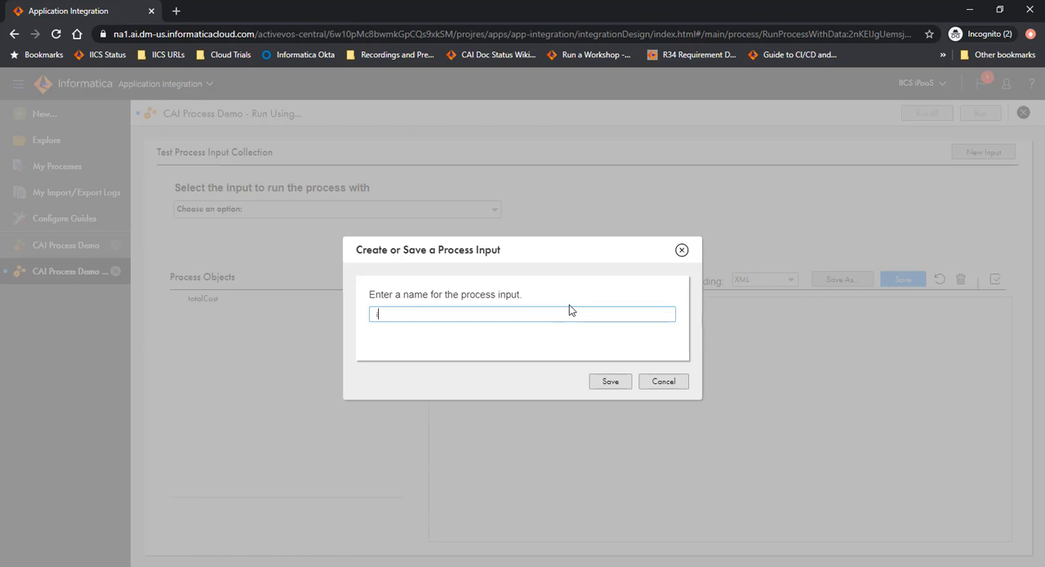
pyautogui.write('Item1')
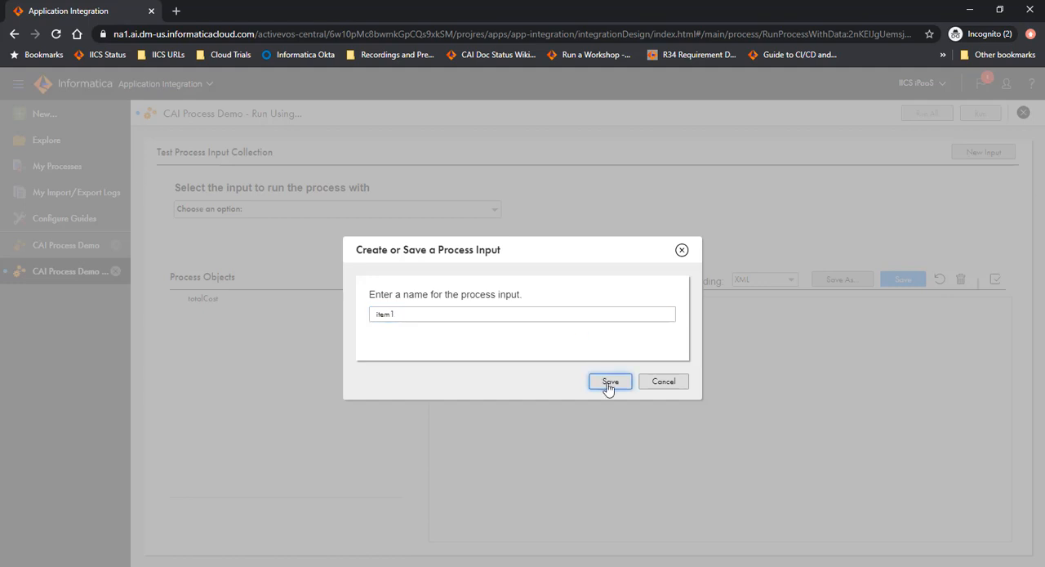
pyautogui.click(609, 381)
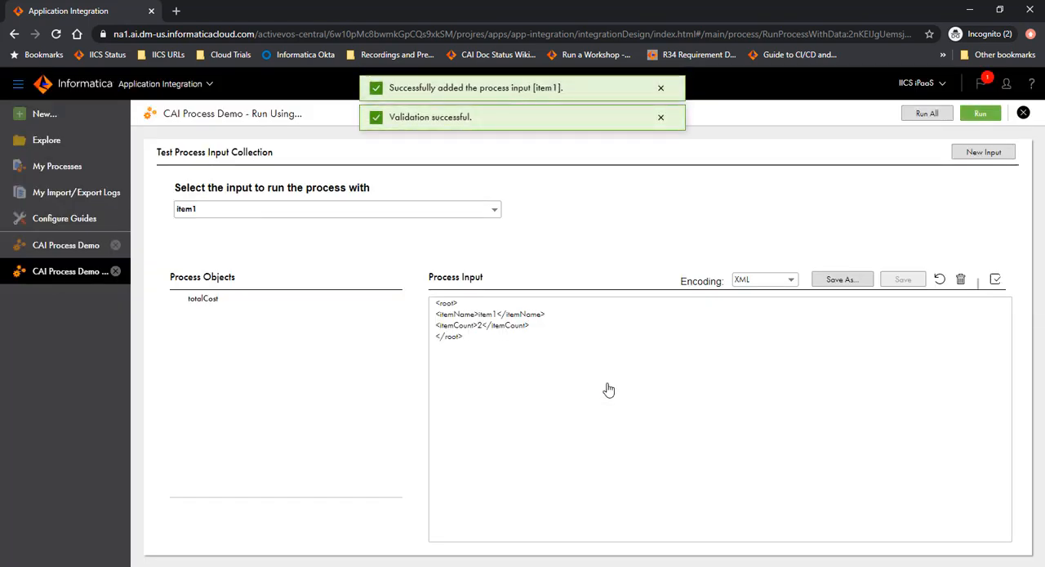
pyautogui.click(493, 209)
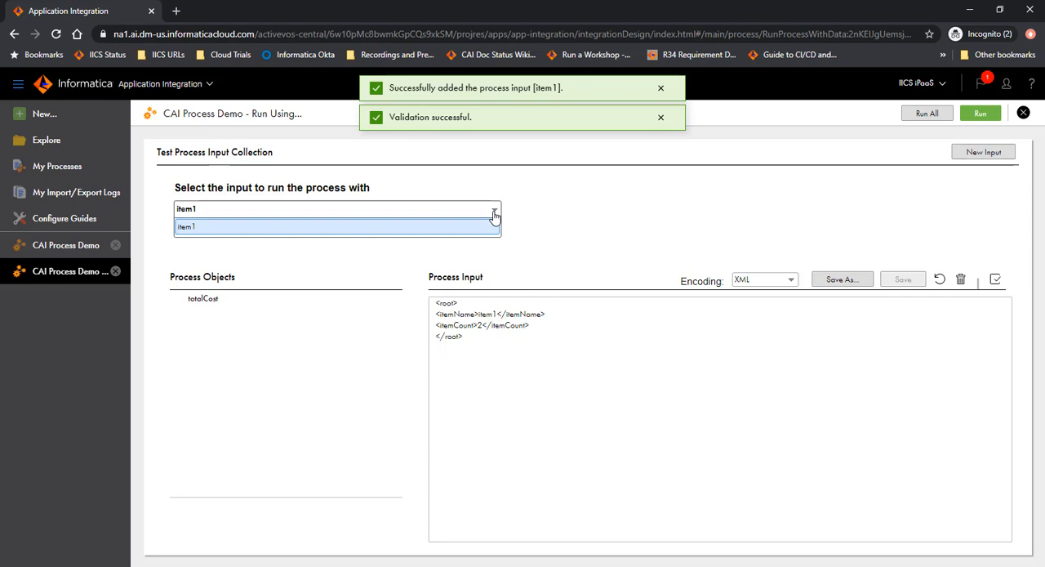
pyautogui.click(336, 226)
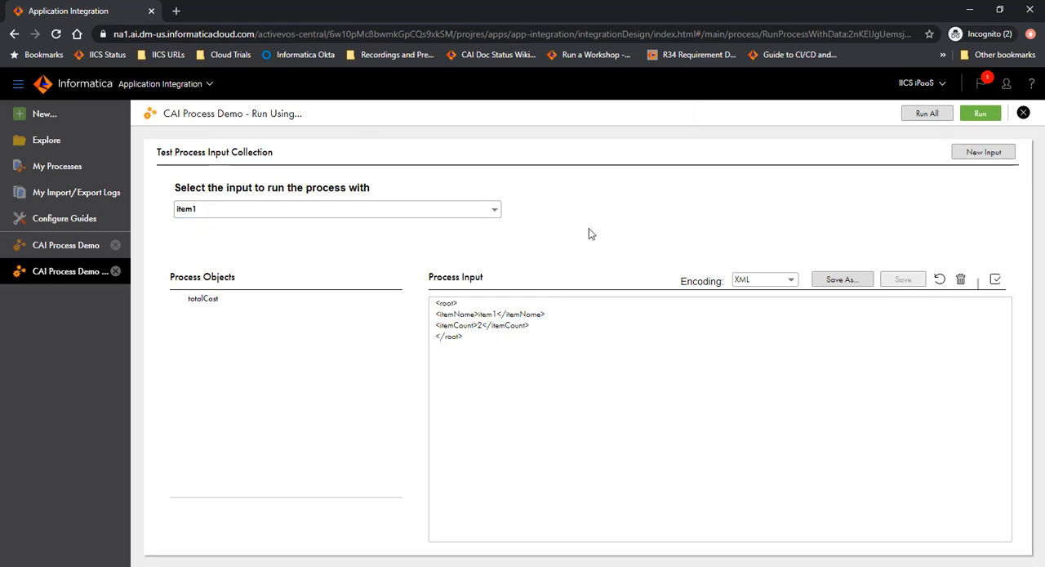
pyautogui.moveTo(719, 314)
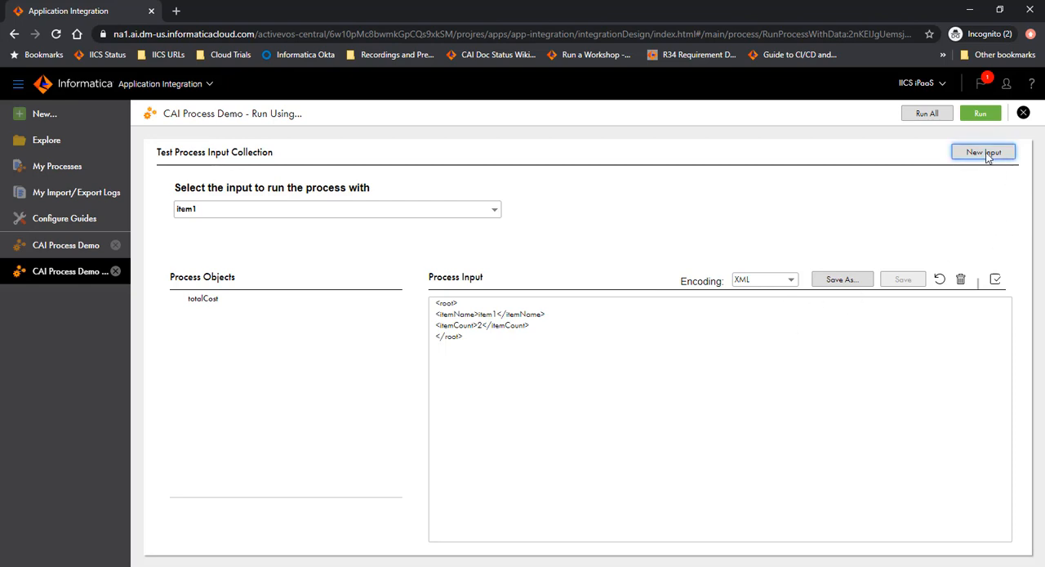
# Step: Create input 'item2' with itemName item2 and itemCount 4, and save it
pyautogui.click(983, 152)
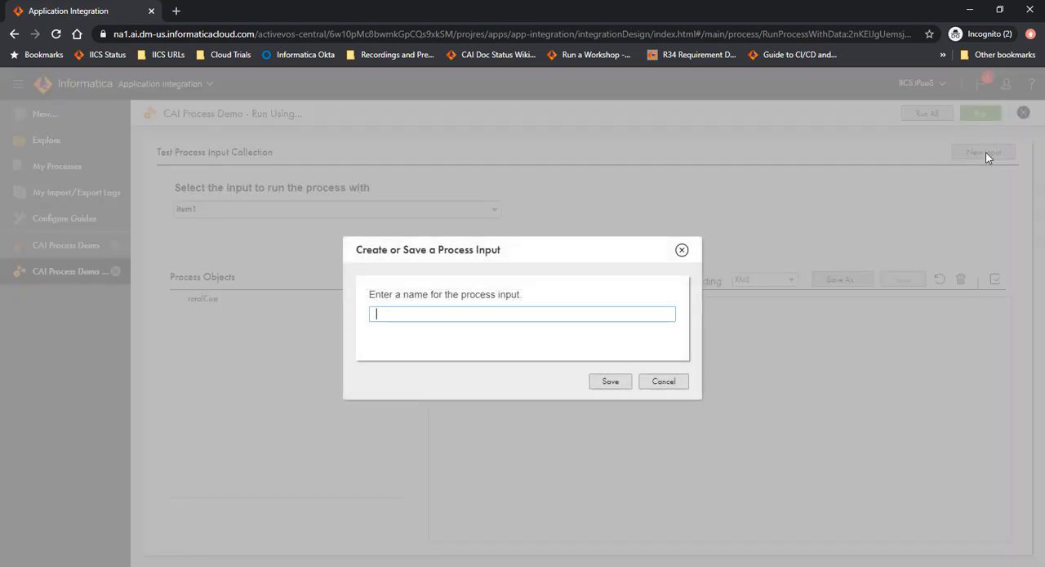
pyautogui.moveTo(547, 316)
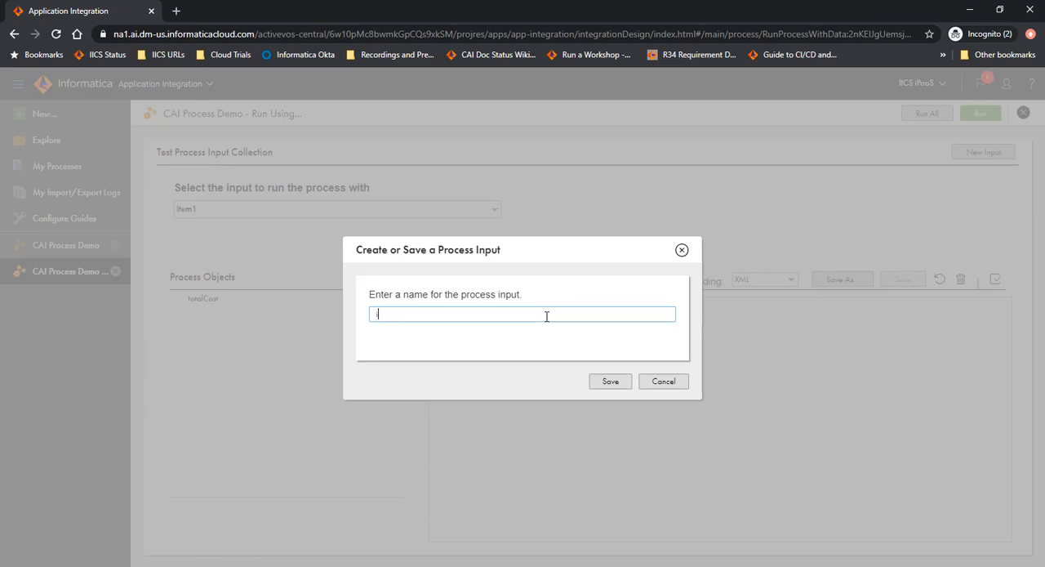
pyautogui.write('item2')
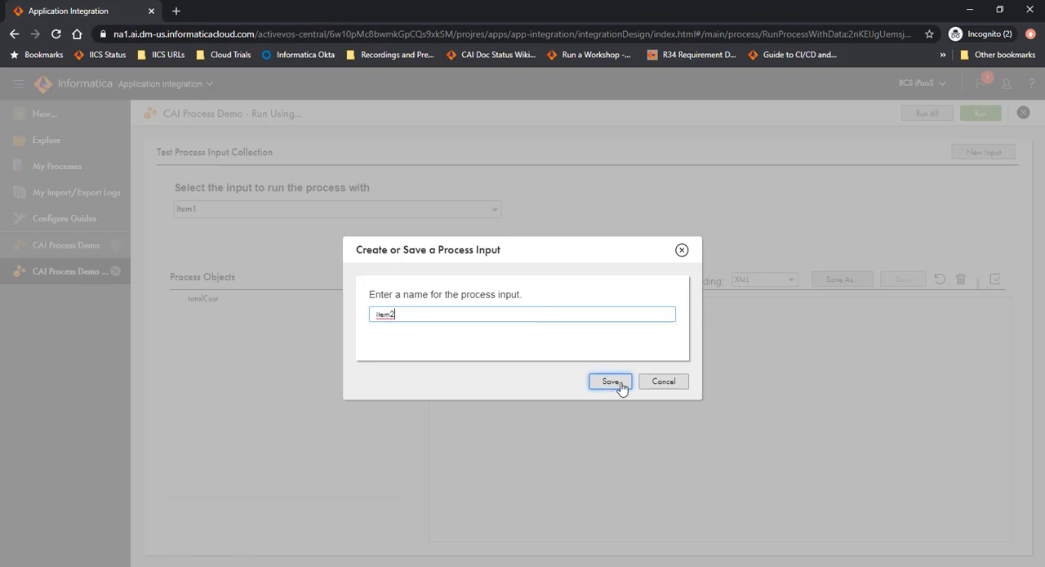
pyautogui.click(610, 382)
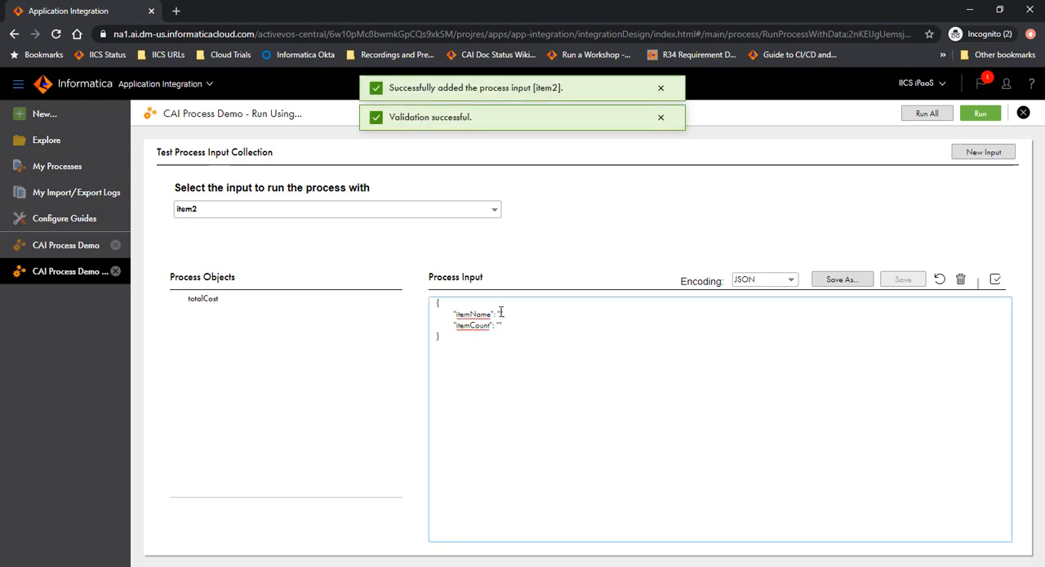
pyautogui.write('item2')
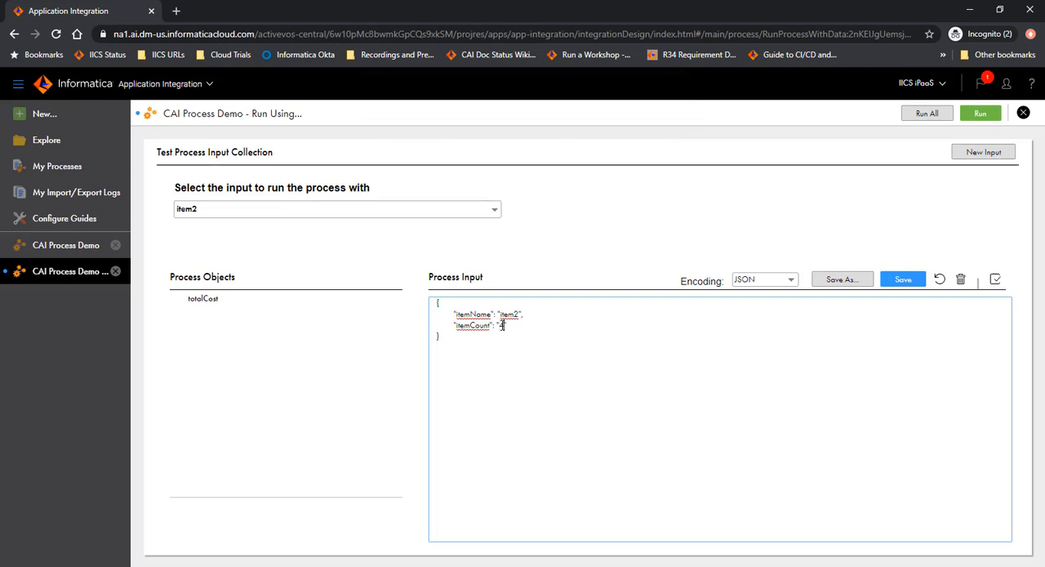
pyautogui.click(903, 279)
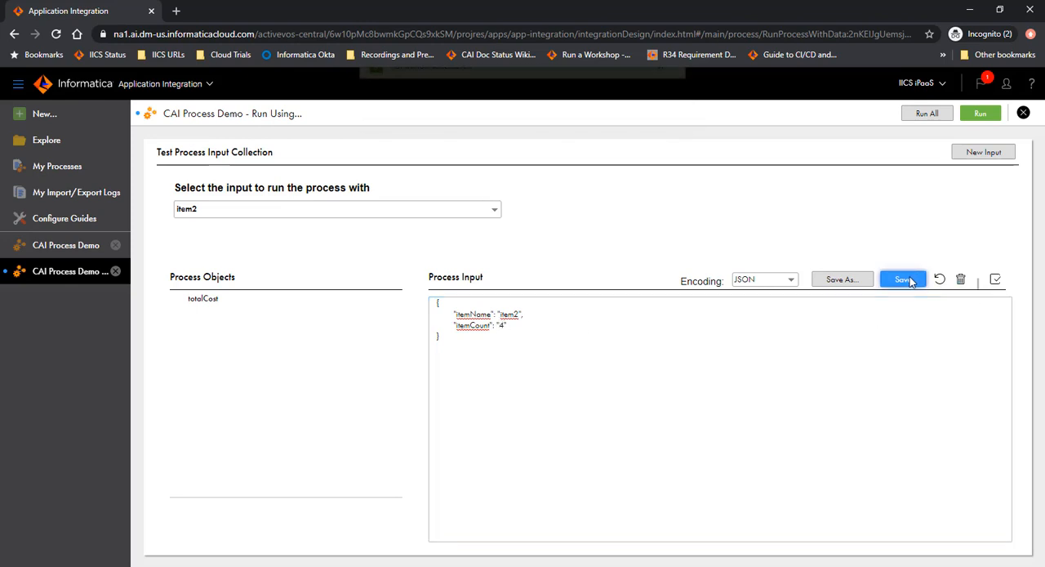
pyautogui.click(902, 279)
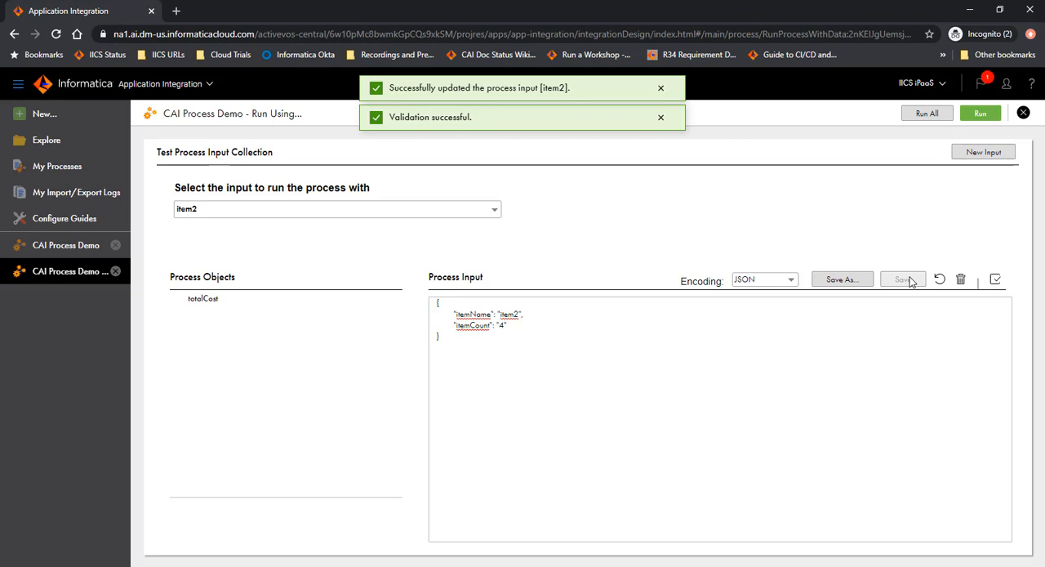
pyautogui.click(336, 208)
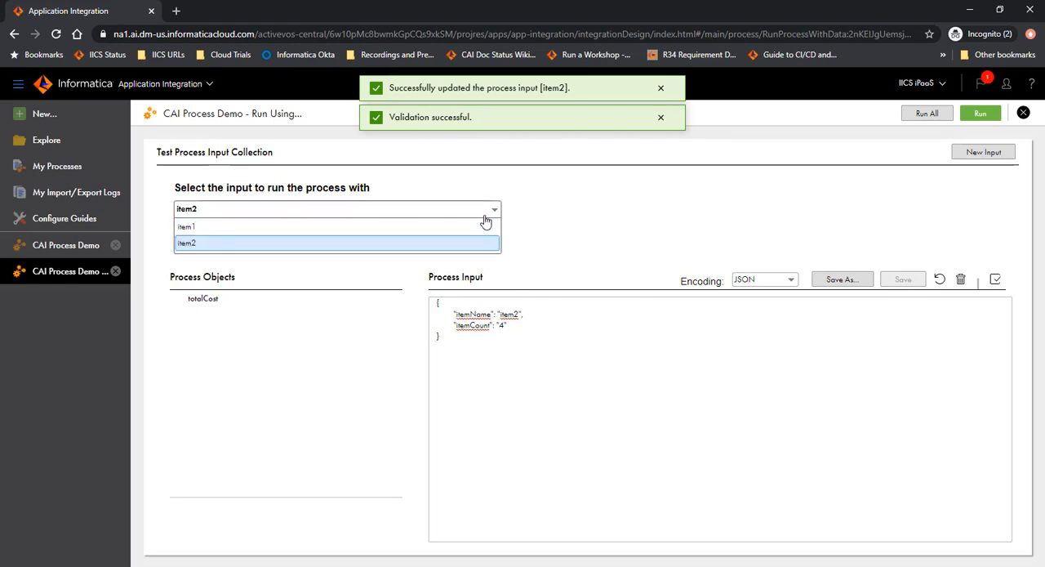
pyautogui.click(186, 243)
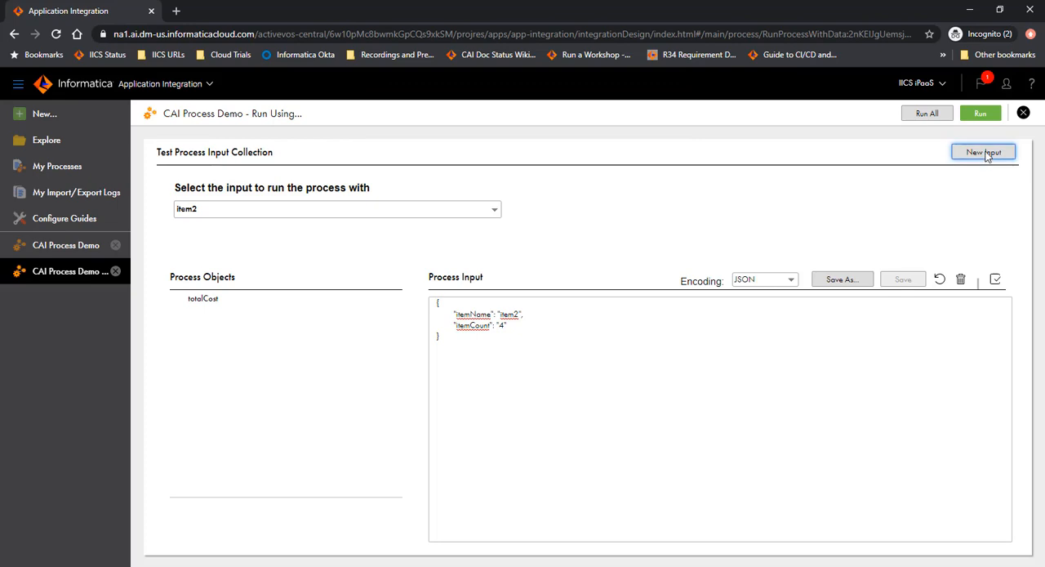
# Step: Create input 'foo' with itemName foo and itemCount 5, and save it
pyautogui.click(983, 152)
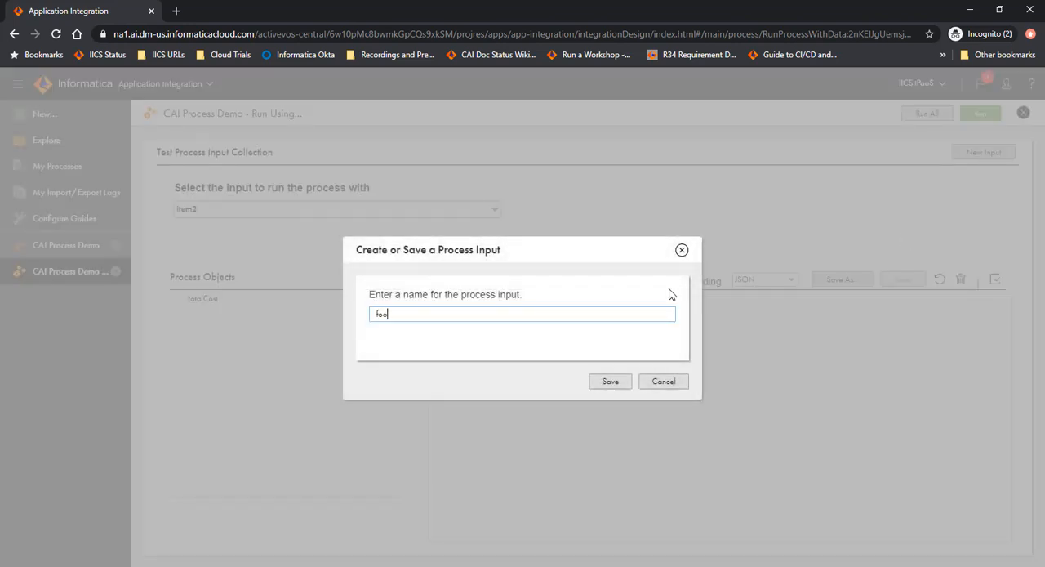
pyautogui.click(610, 381)
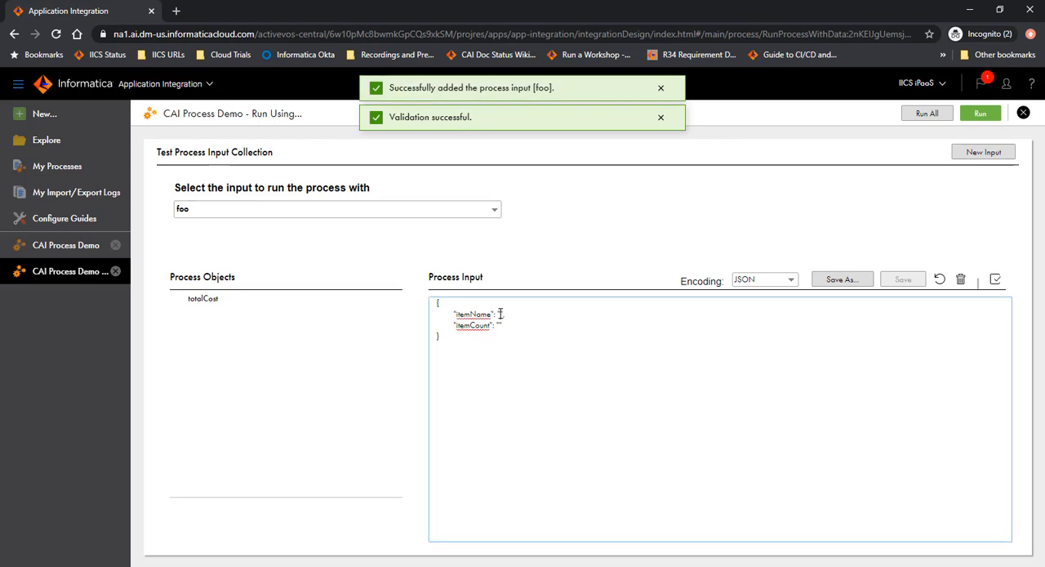
pyautogui.write('foo')
pyautogui.write('5')
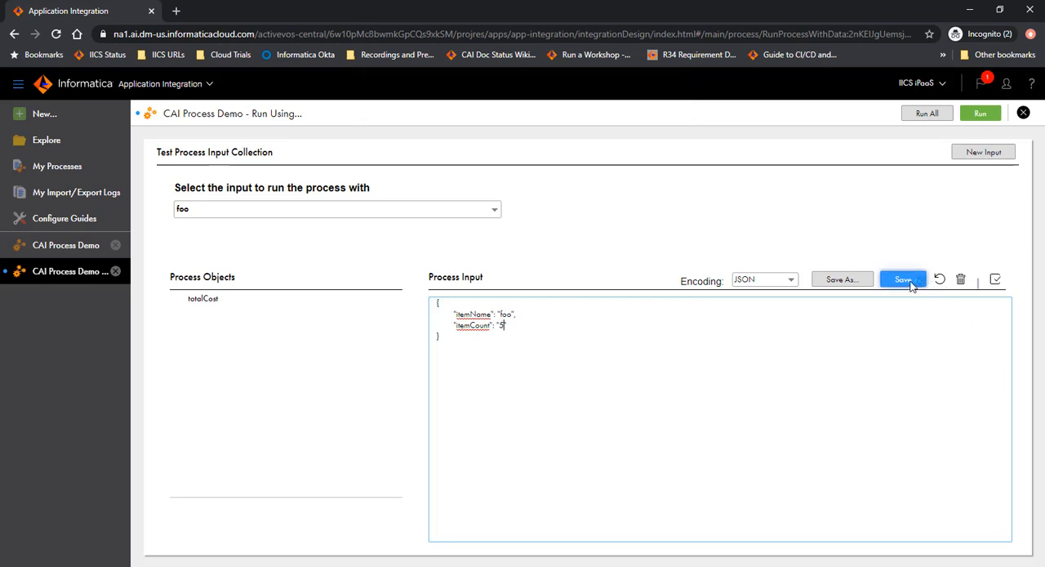
pyautogui.click(902, 279)
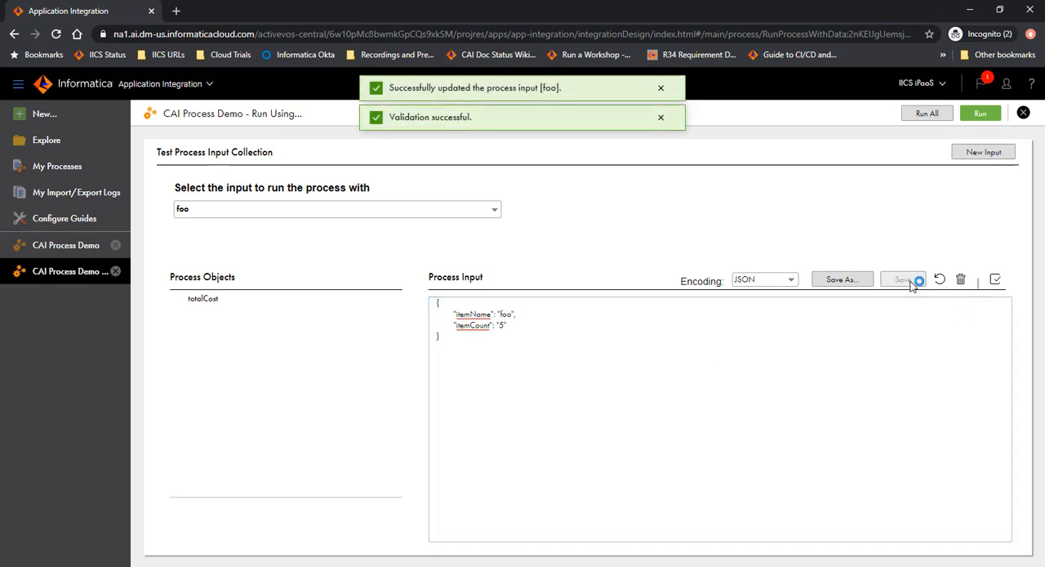
pyautogui.click(903, 278)
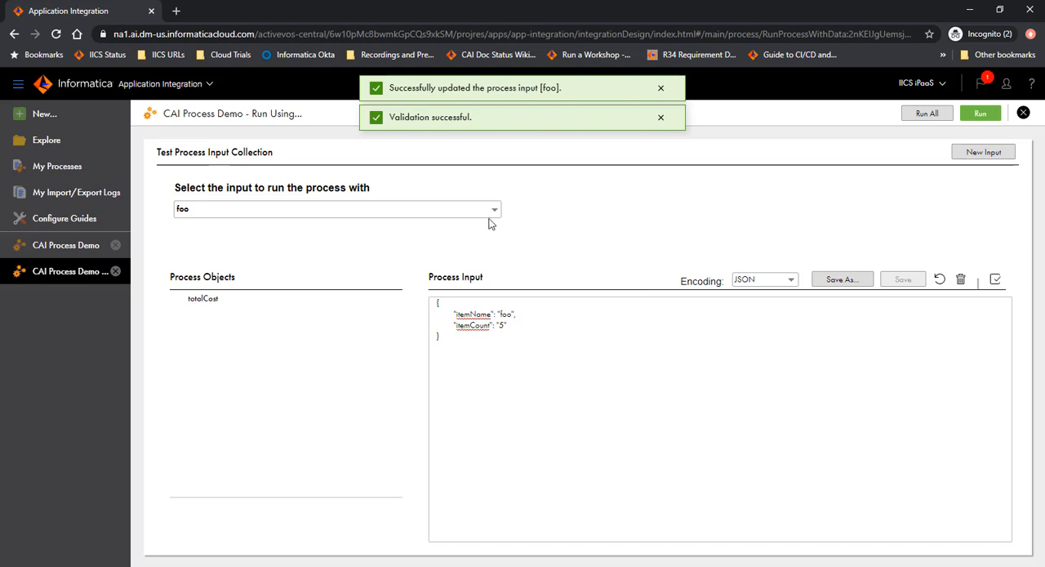
pyautogui.click(490, 209)
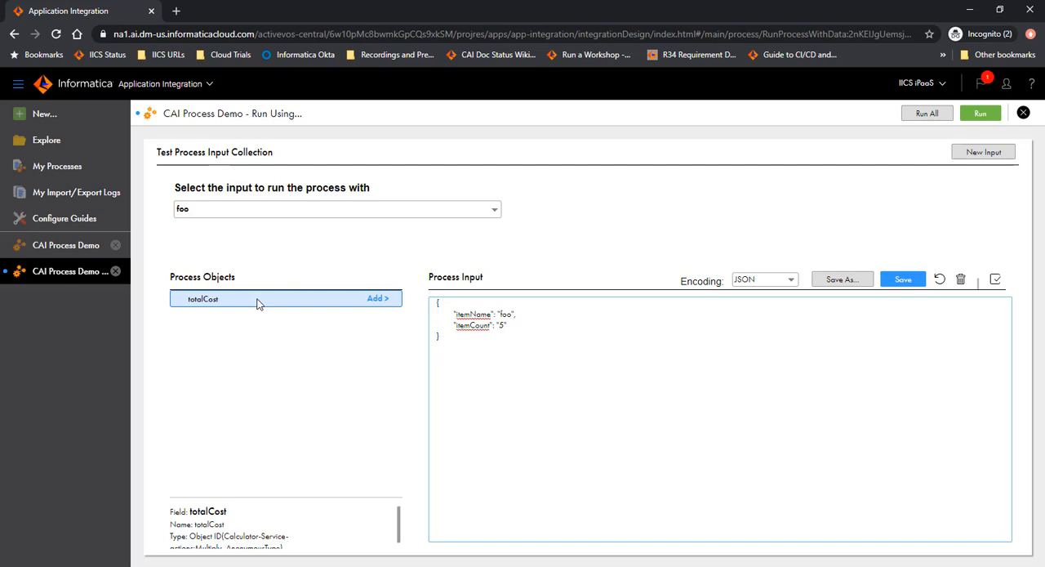
pyautogui.moveTo(375, 298)
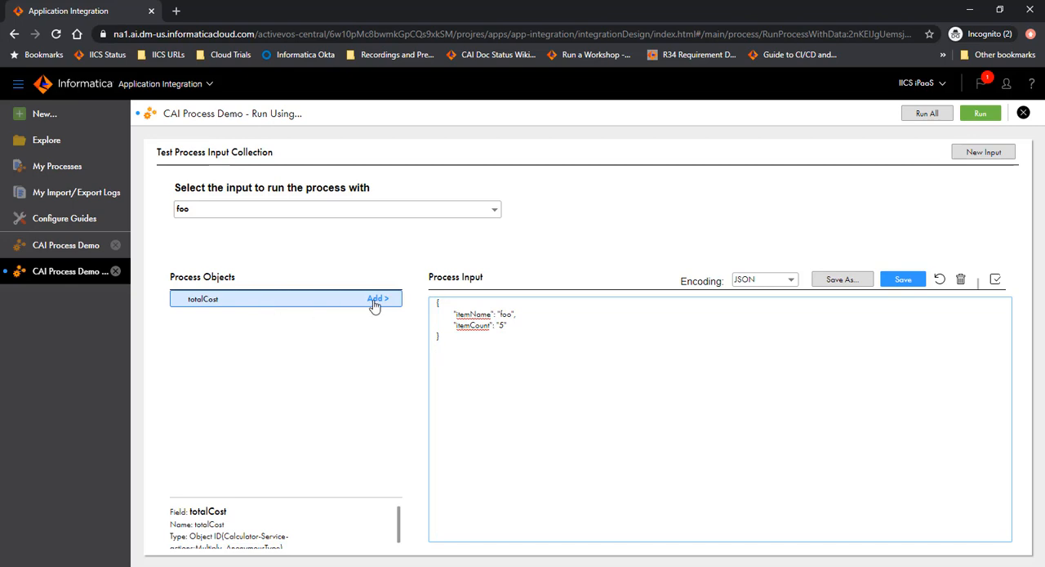
pyautogui.click(377, 298)
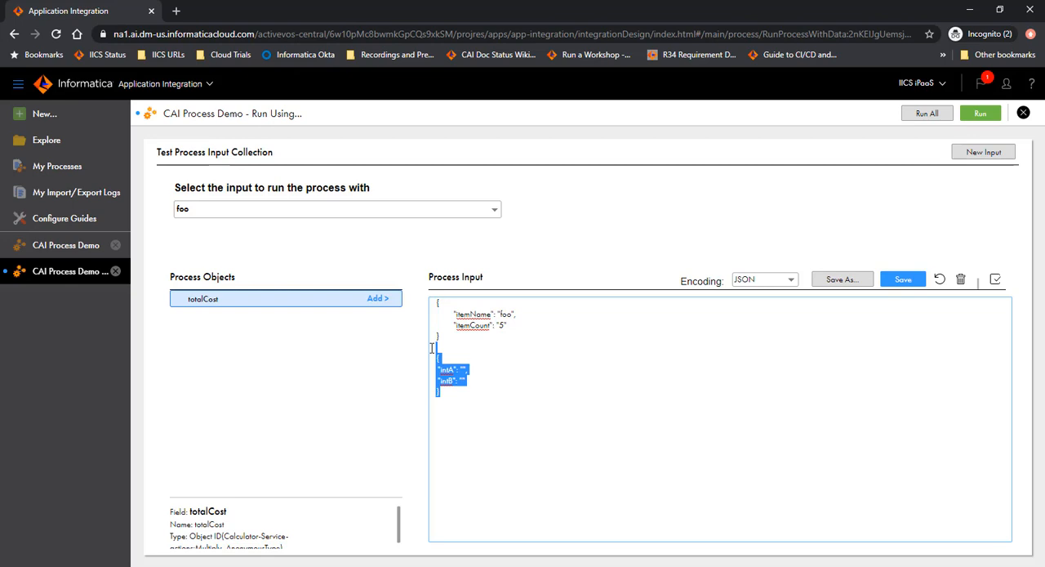
pyautogui.press('Delete')
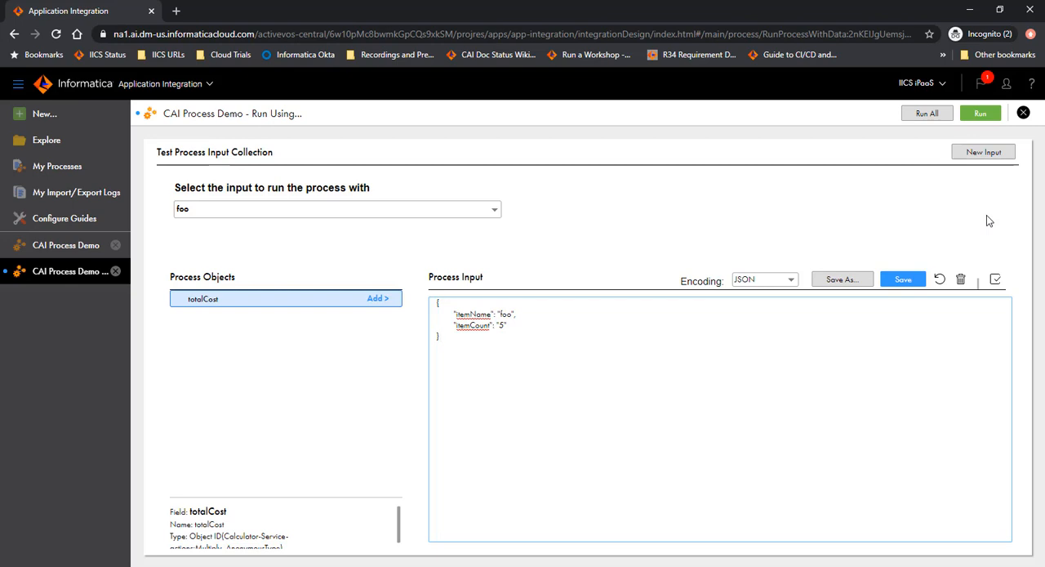
pyautogui.moveTo(889, 211)
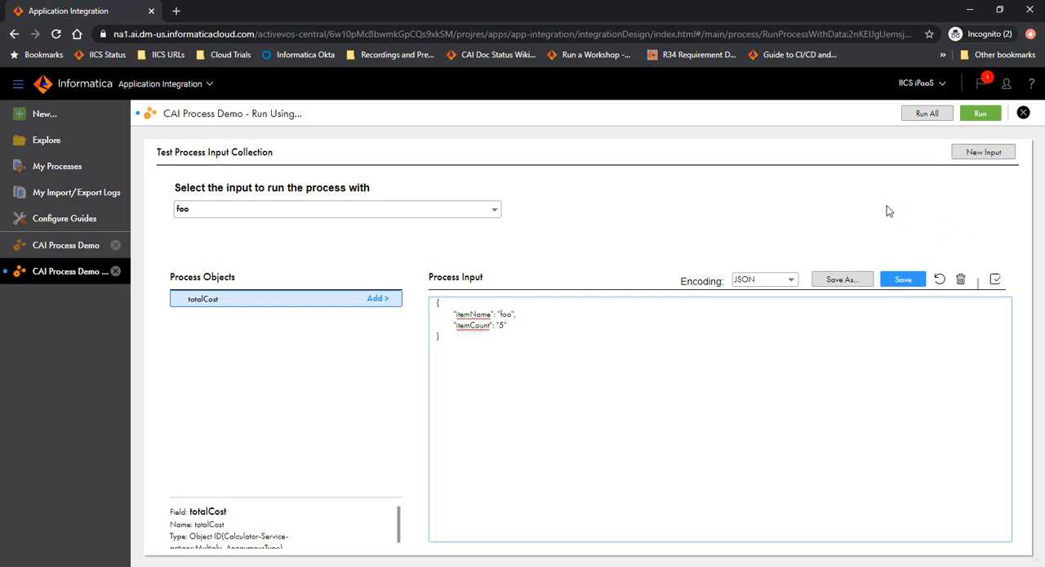
pyautogui.moveTo(483, 234)
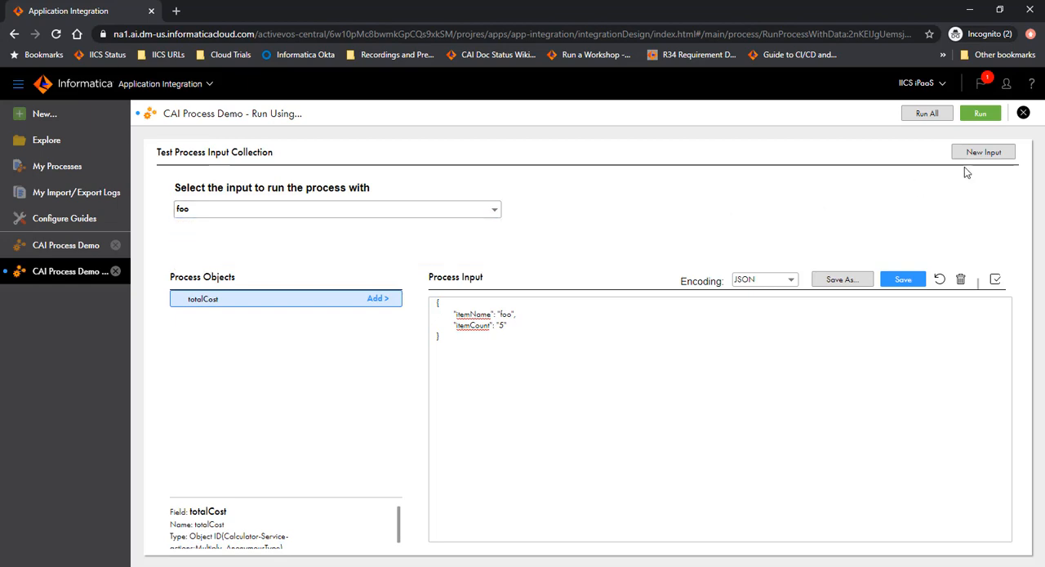
# Step: Run CAI Process Demo with all saved test inputs using Run All
pyautogui.click(981, 112)
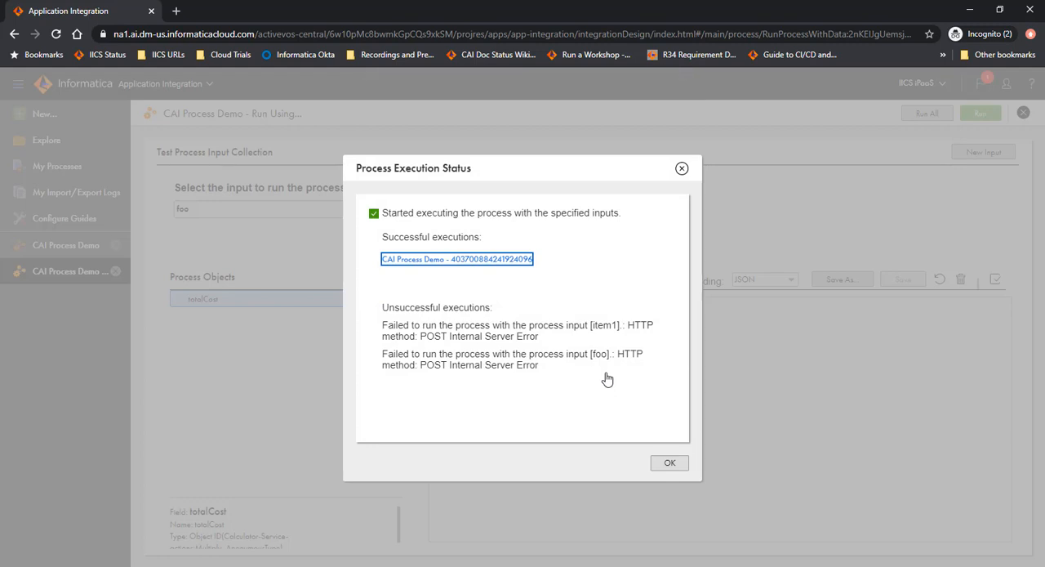
pyautogui.moveTo(513, 286)
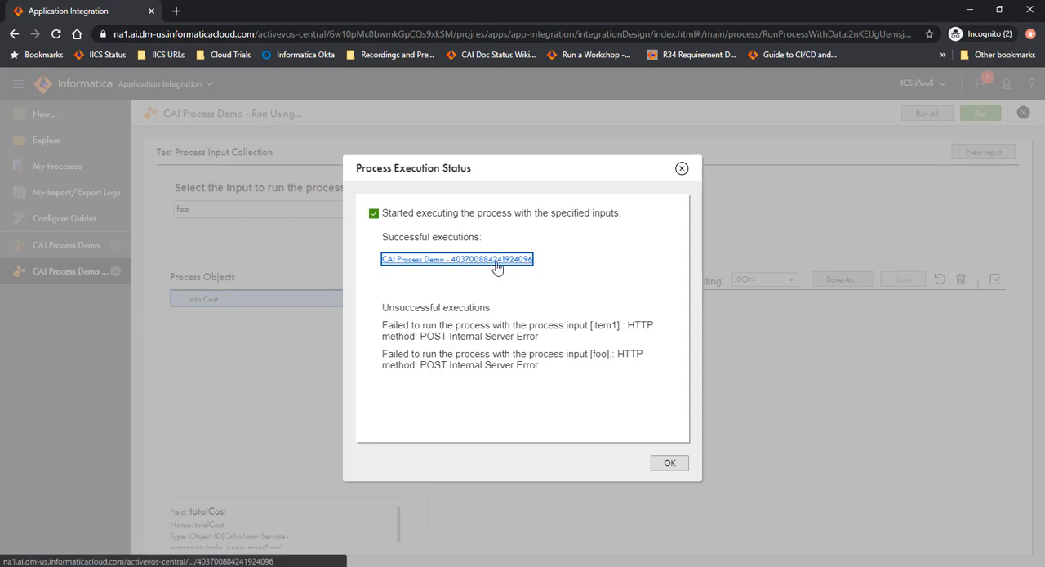
pyautogui.moveTo(483, 307)
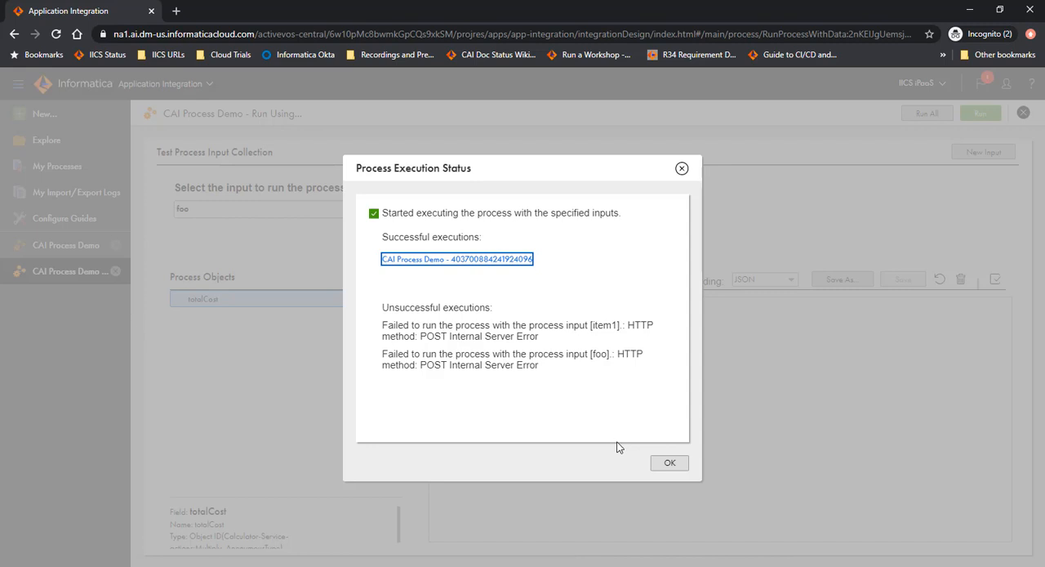
pyautogui.moveTo(638, 420)
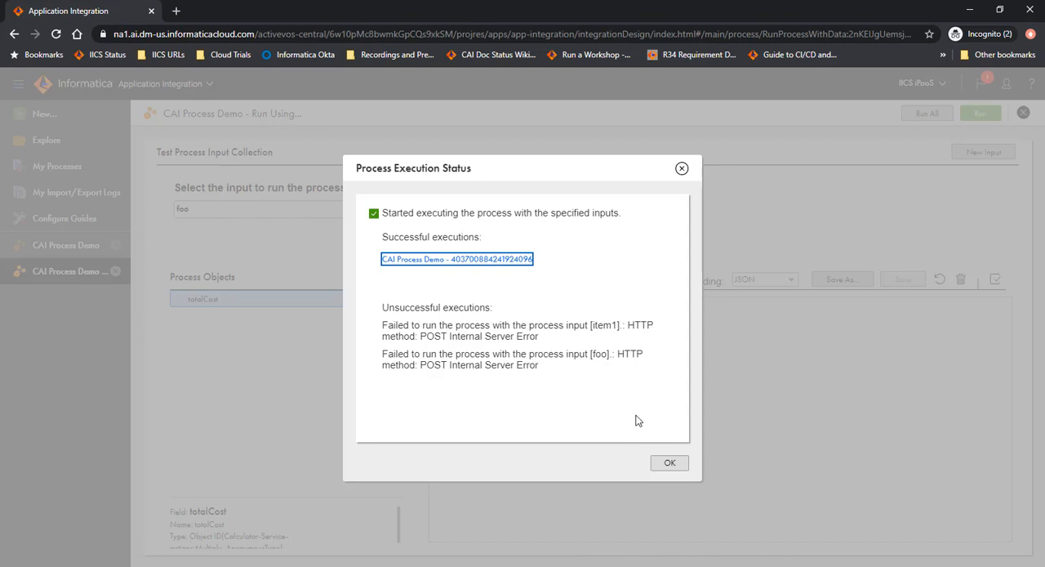
pyautogui.moveTo(495, 268)
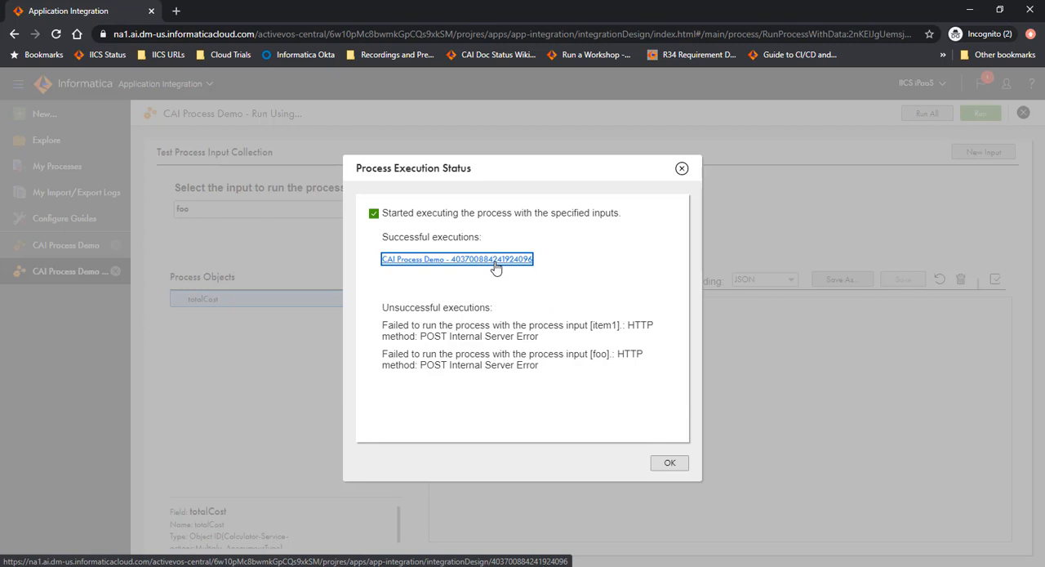
pyautogui.moveTo(545, 275)
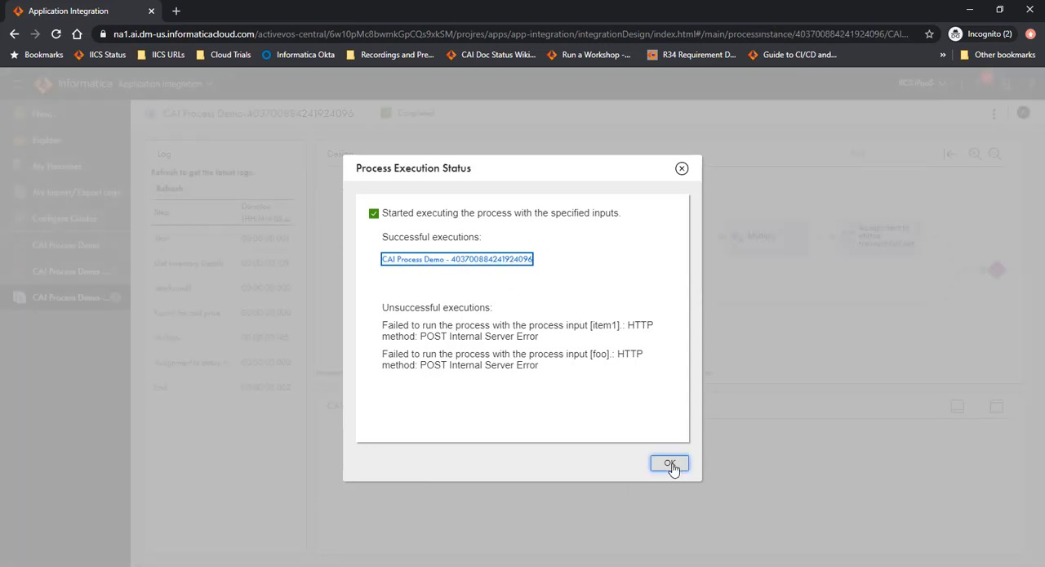
# Step: Dismiss the execution status dialog and show My Processes with one Completed, two Faulted runs
pyautogui.click(669, 464)
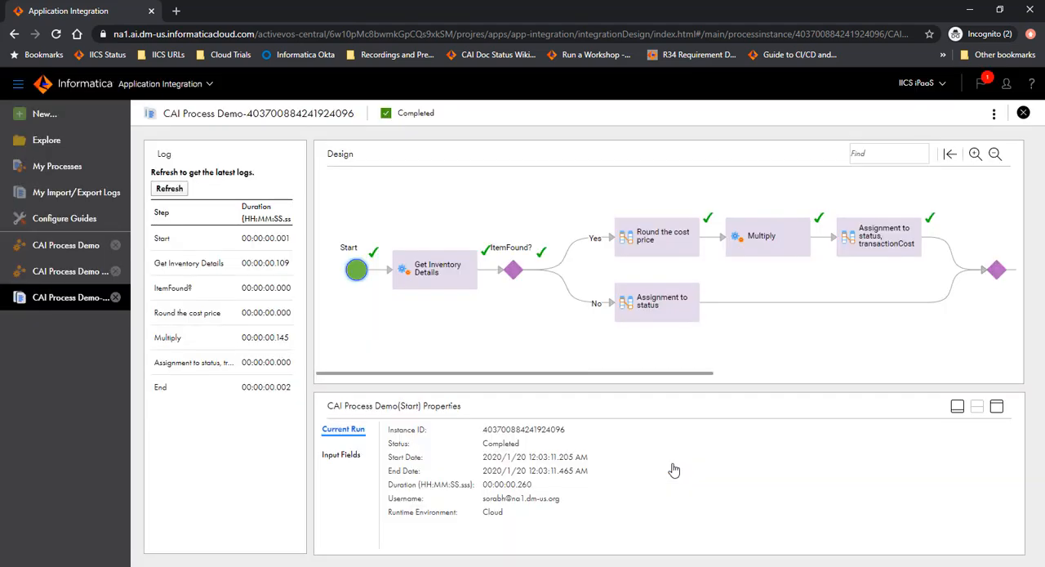
pyautogui.click(57, 166)
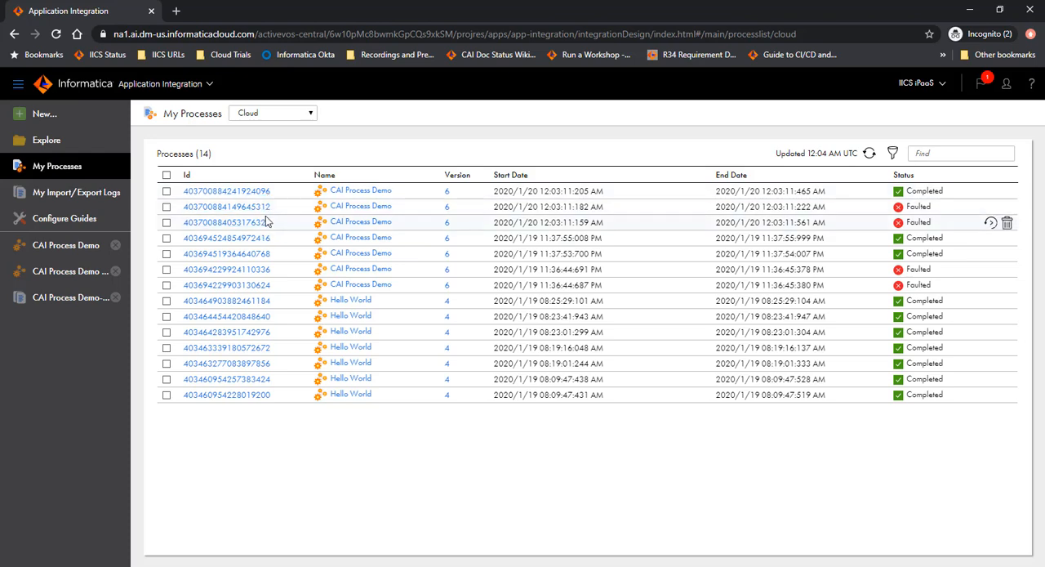
pyautogui.moveTo(237, 206)
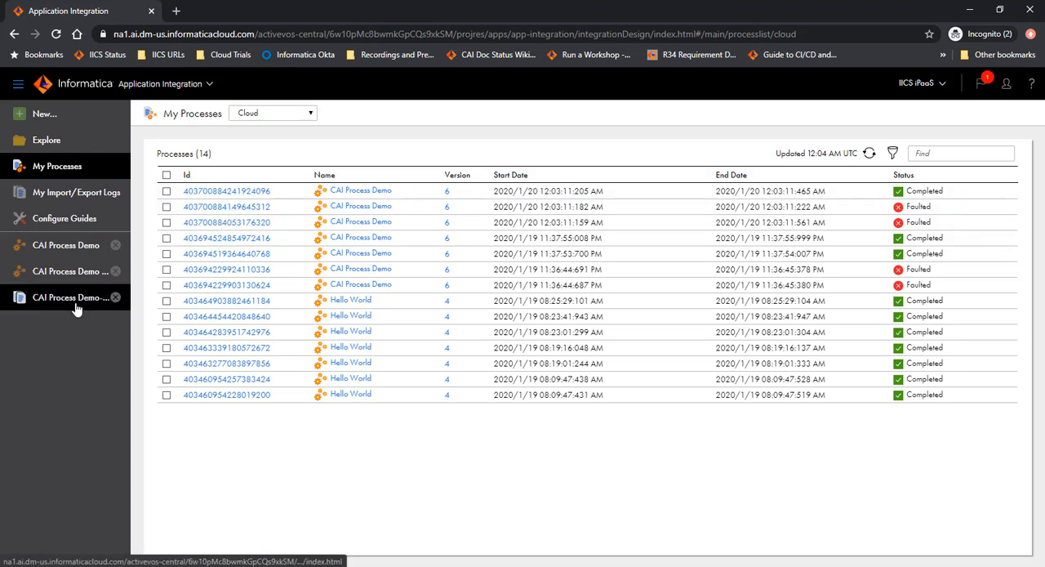
# Step: Reopen the completed run and review its input fields and Get Inventory Details output
pyautogui.click(225, 190)
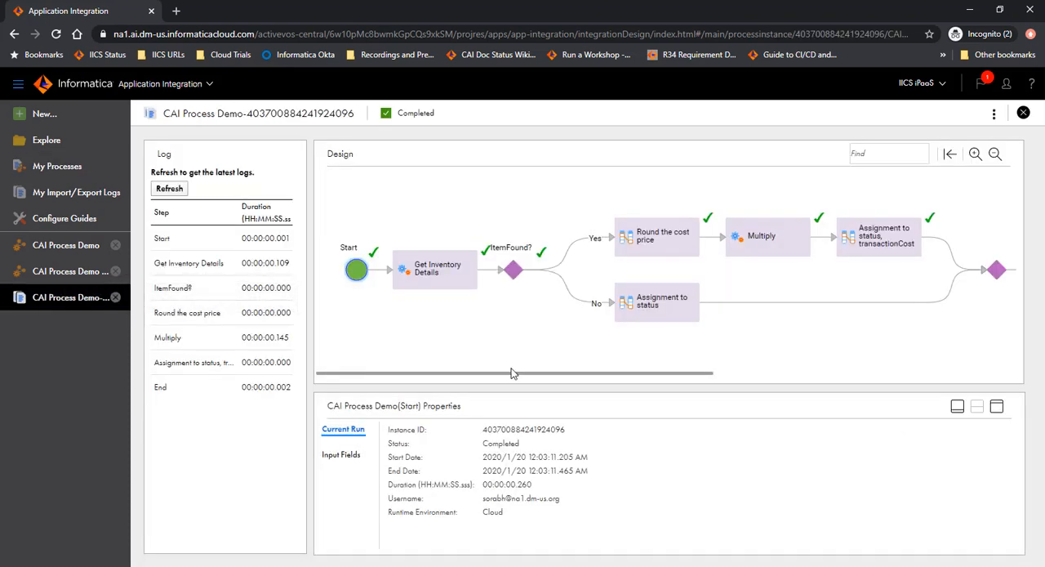
pyautogui.moveTo(454, 289)
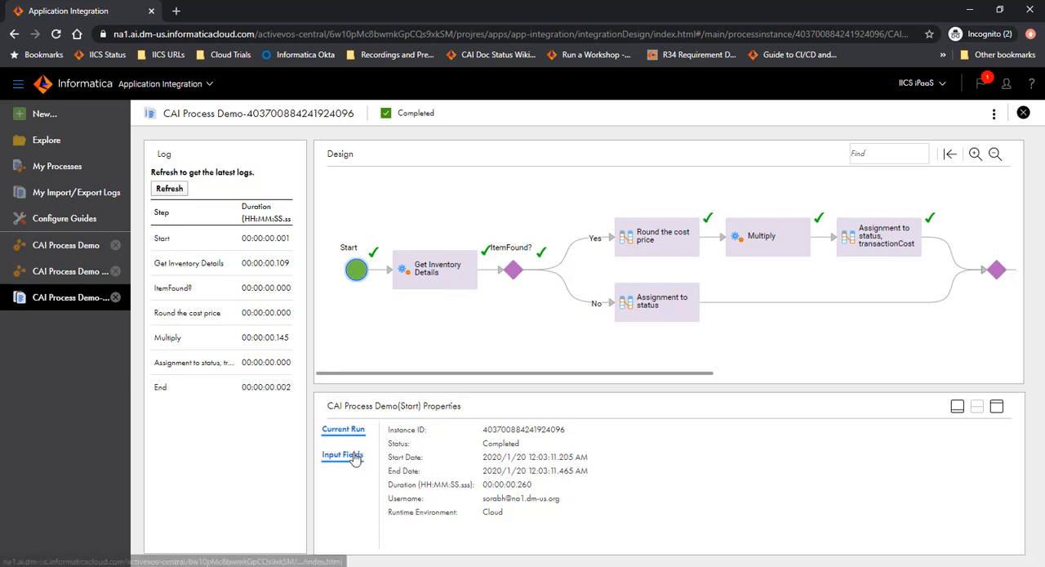
pyautogui.click(342, 455)
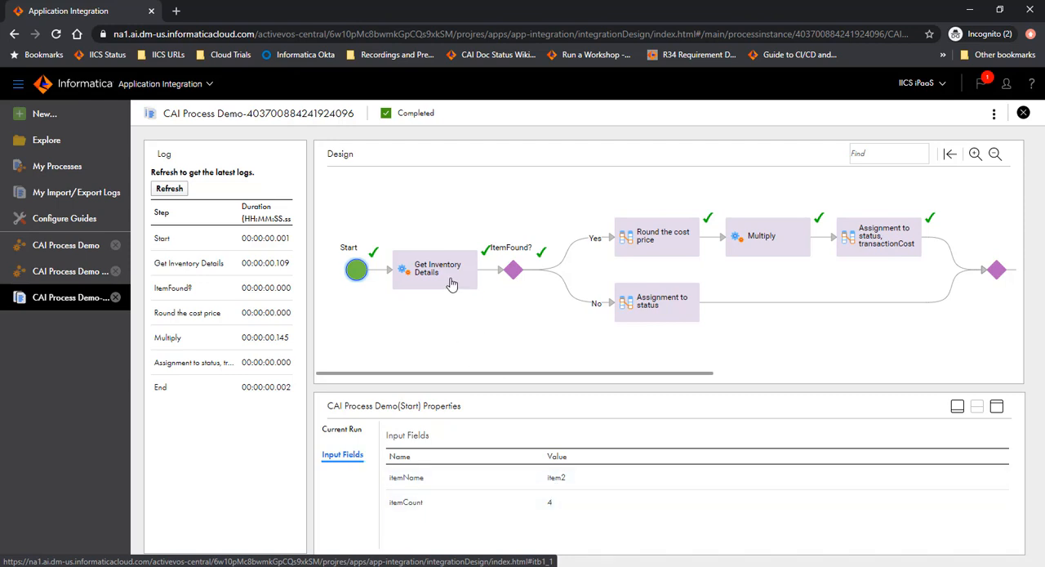
pyautogui.click(435, 268)
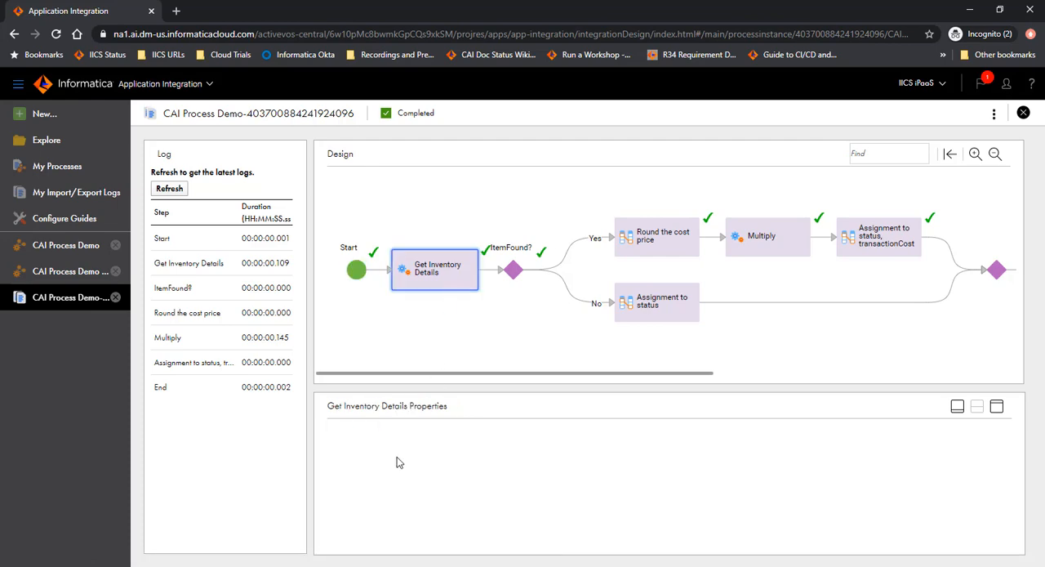
pyautogui.click(345, 455)
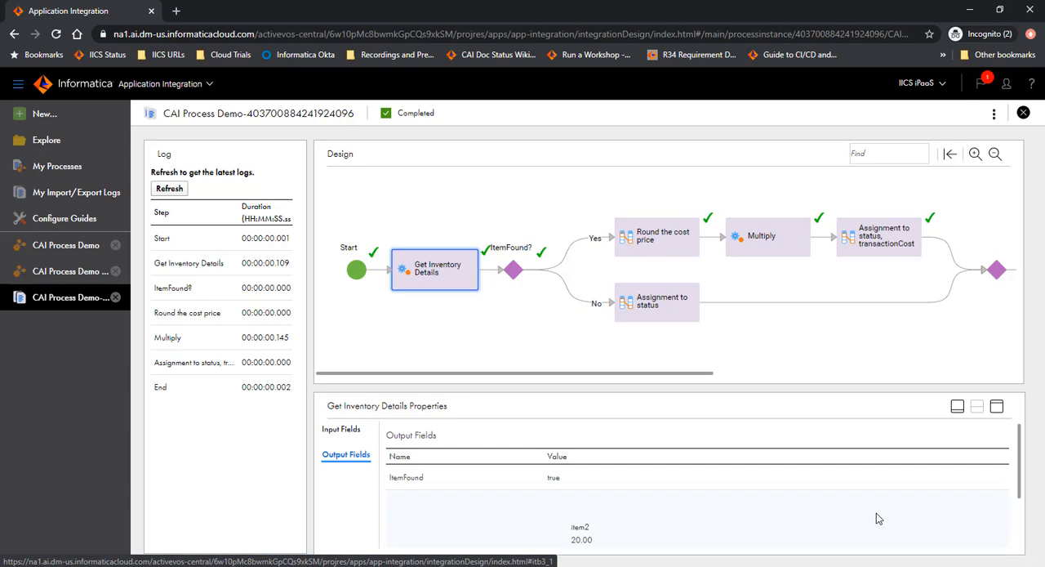
pyautogui.scroll(-3)
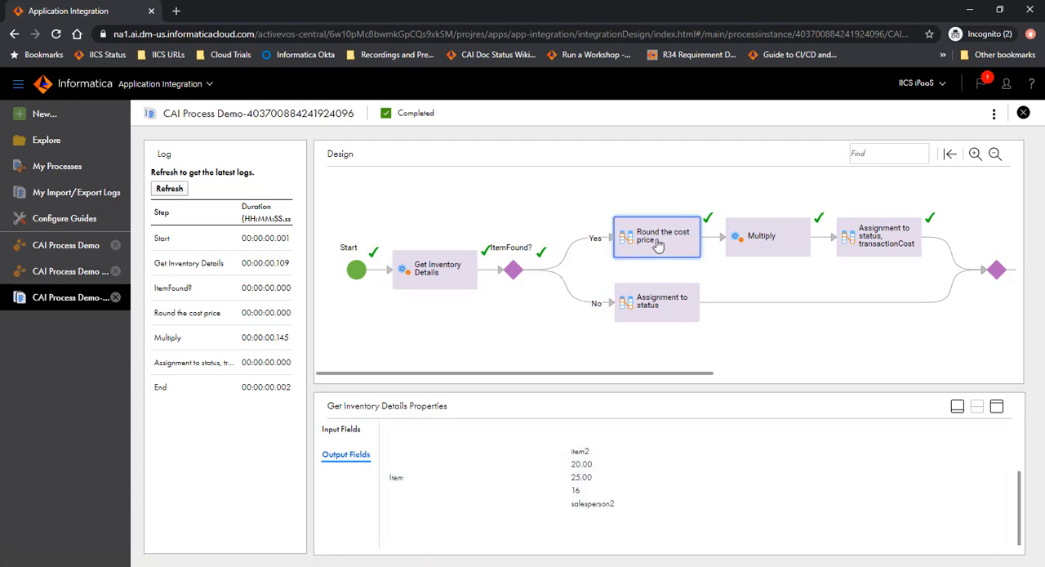
# Step: Check the Round, Multiply and Assignment steps, ending at transactionCost 80, Completed Successfully
pyautogui.click(658, 236)
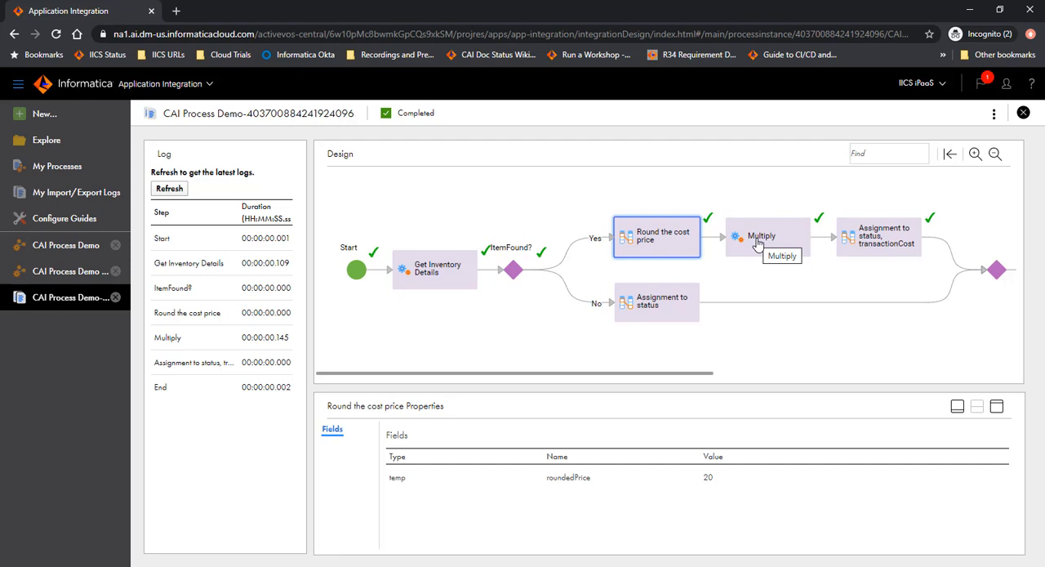
pyautogui.moveTo(605, 363)
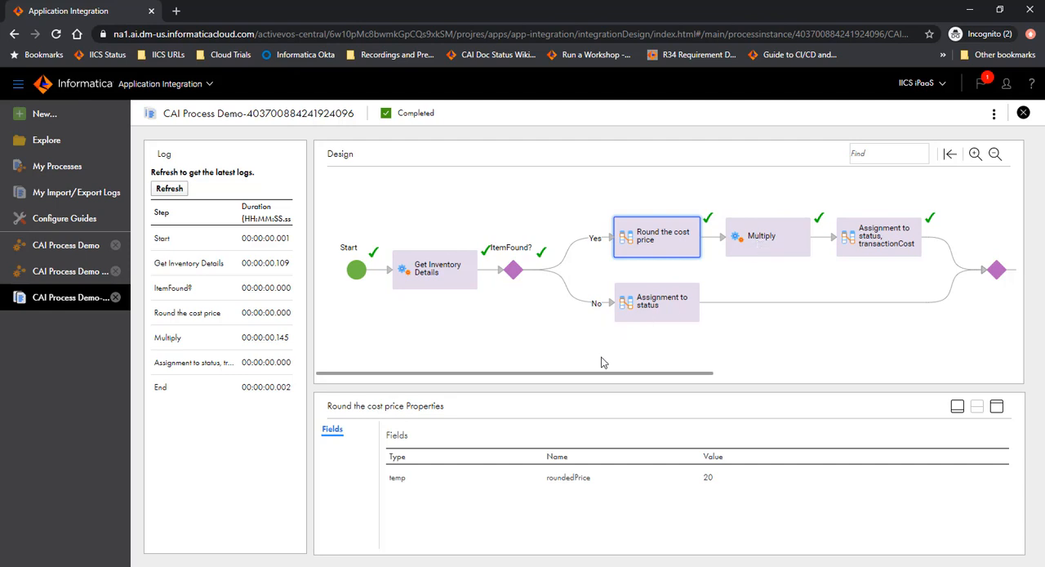
pyautogui.moveTo(404, 515)
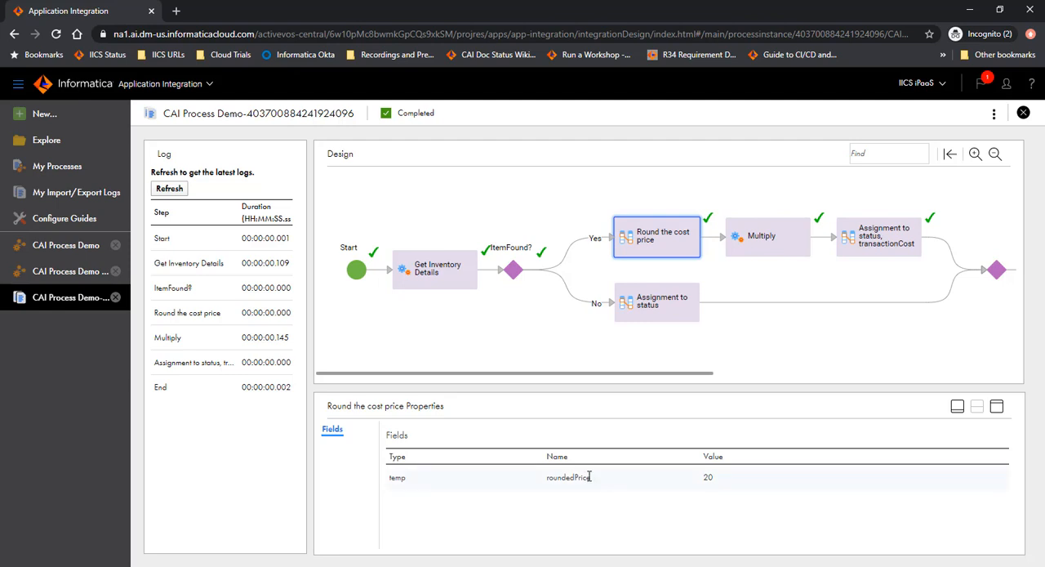
pyautogui.moveTo(710, 490)
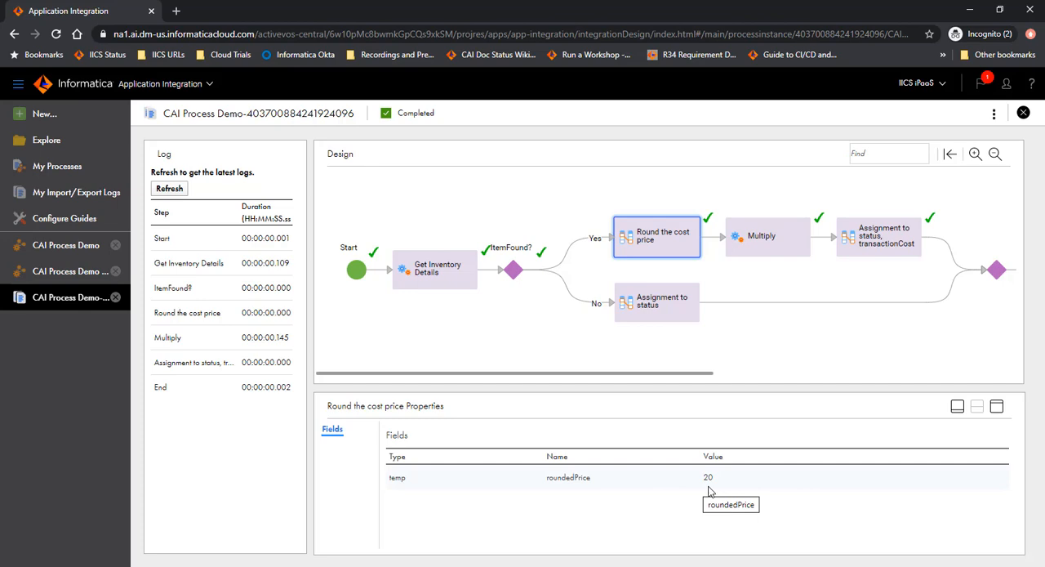
pyautogui.moveTo(774, 249)
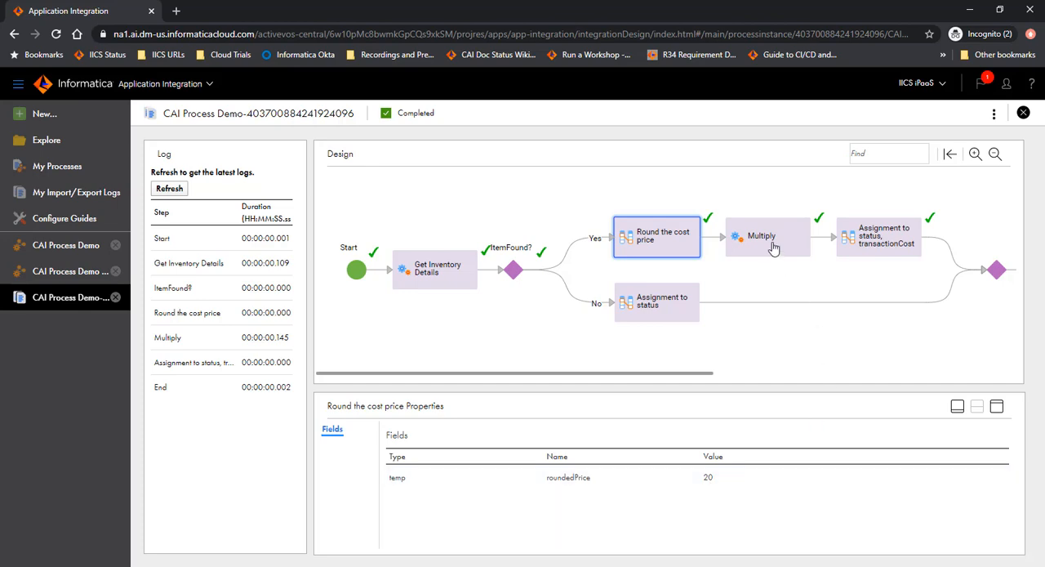
pyautogui.click(767, 236)
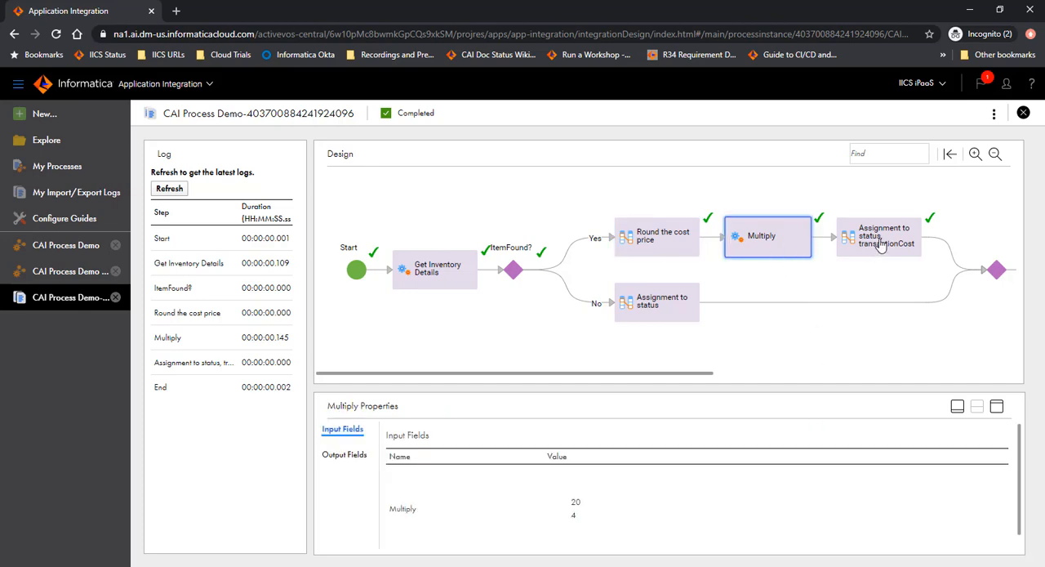
pyautogui.click(879, 237)
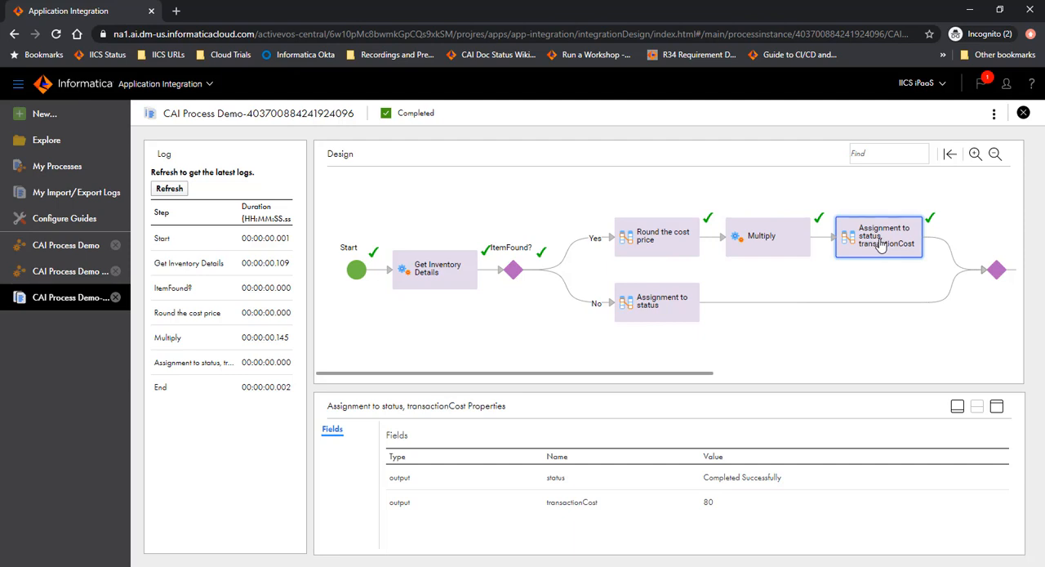
pyautogui.moveTo(618, 401)
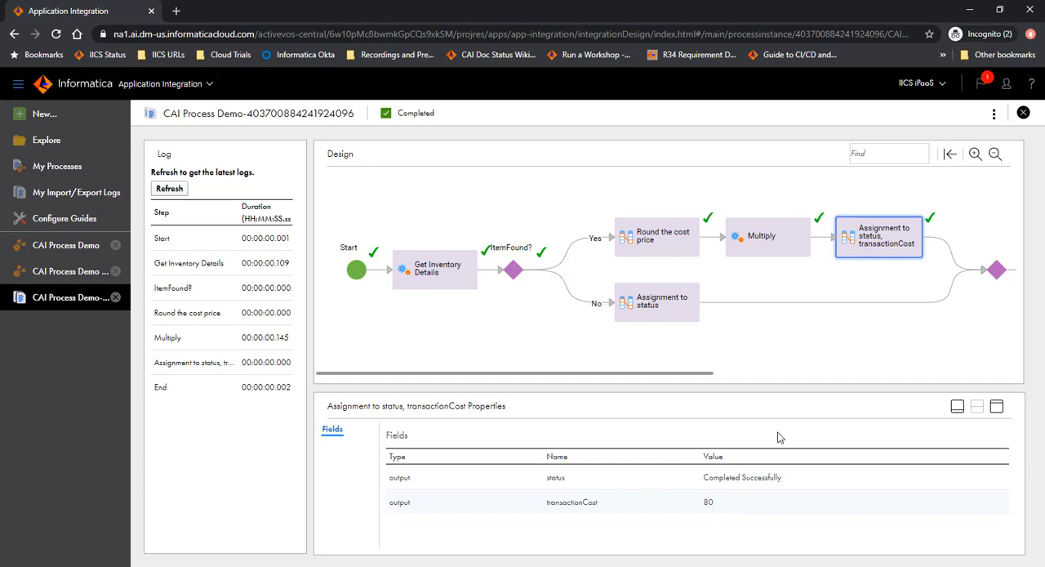
pyautogui.moveTo(65, 218)
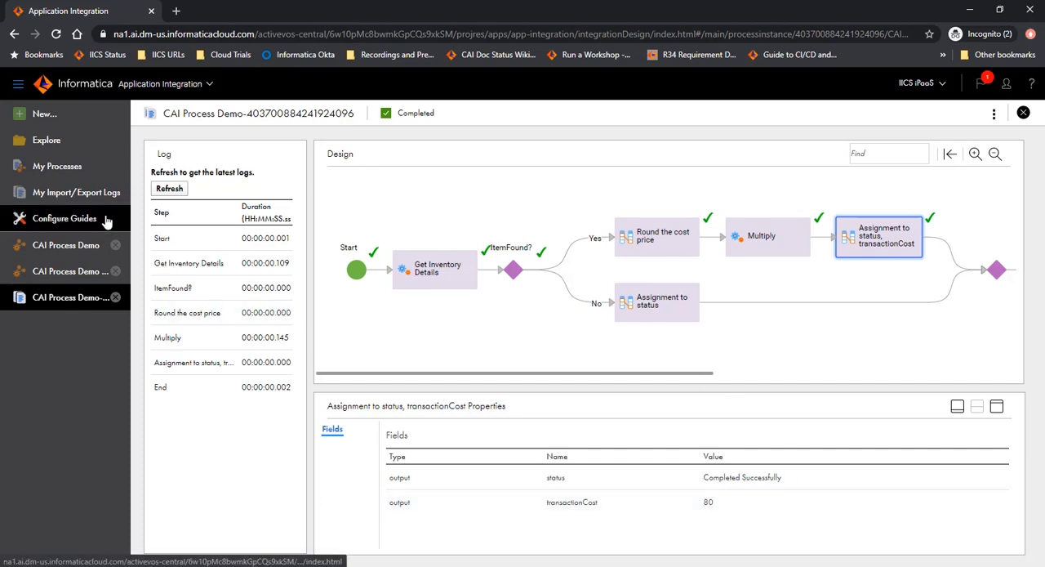
pyautogui.click(57, 165)
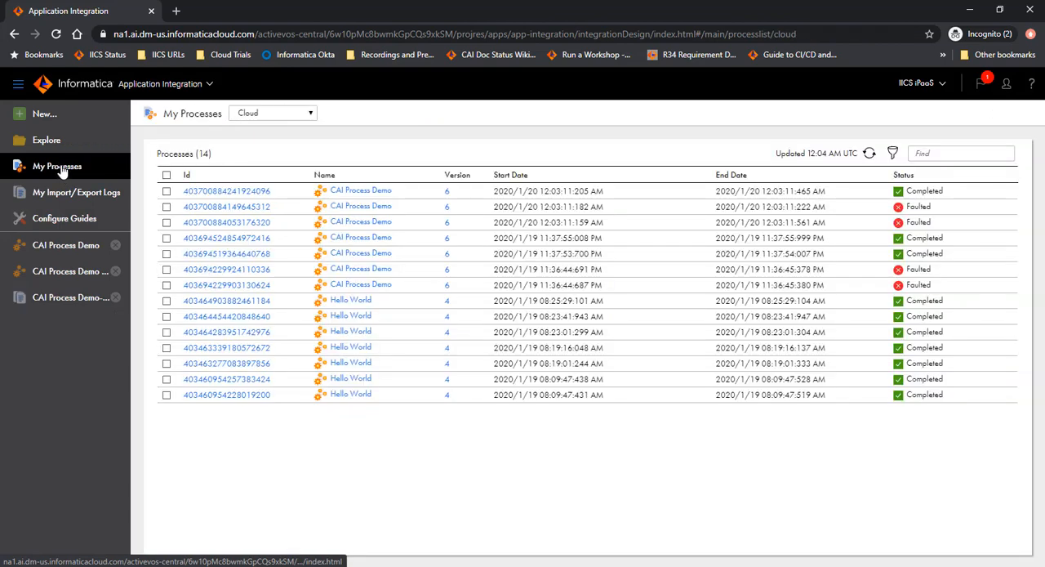
pyautogui.moveTo(118, 331)
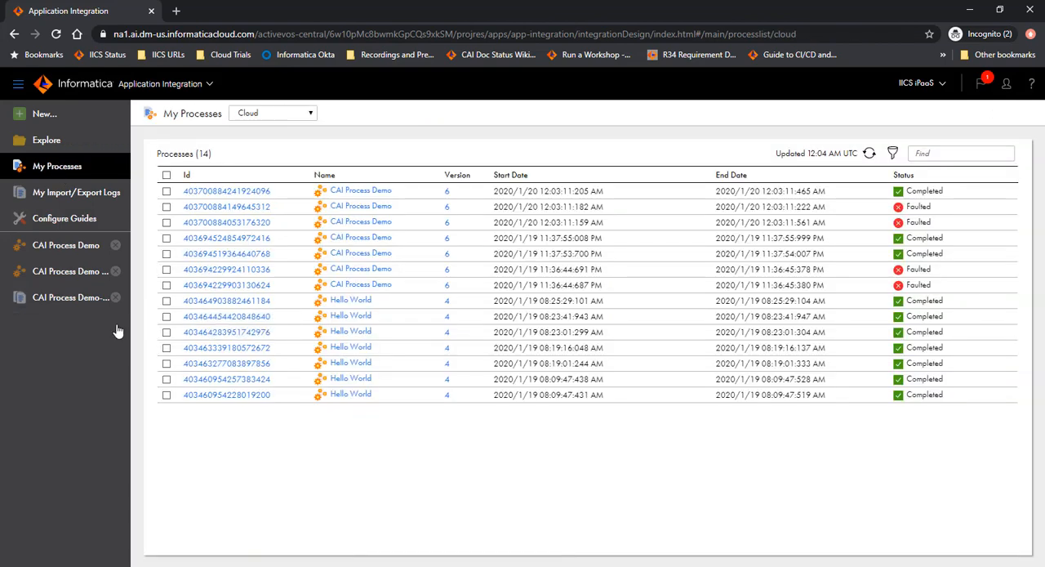
pyautogui.moveTo(260, 207)
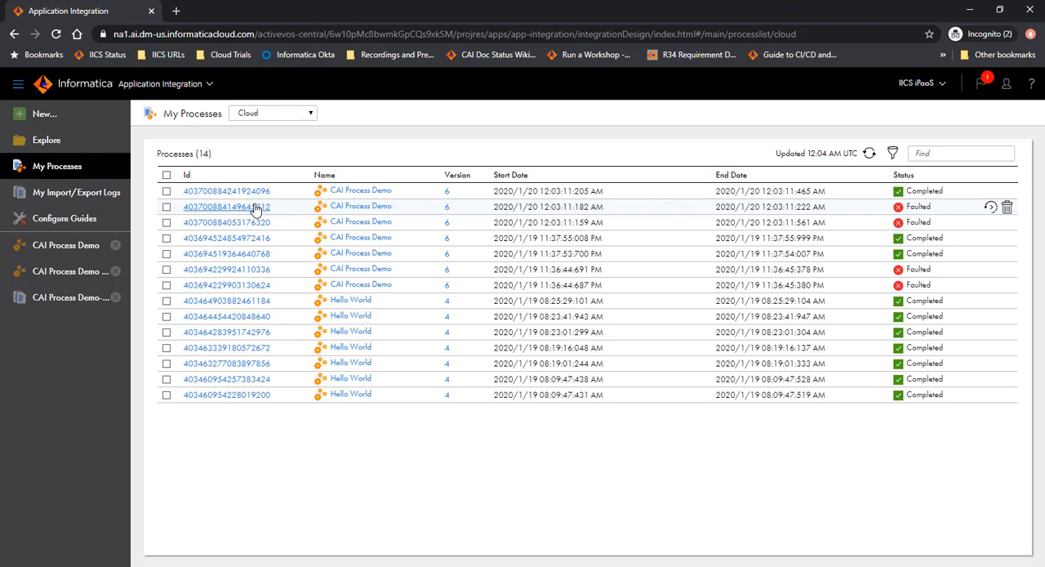
pyautogui.click(226, 222)
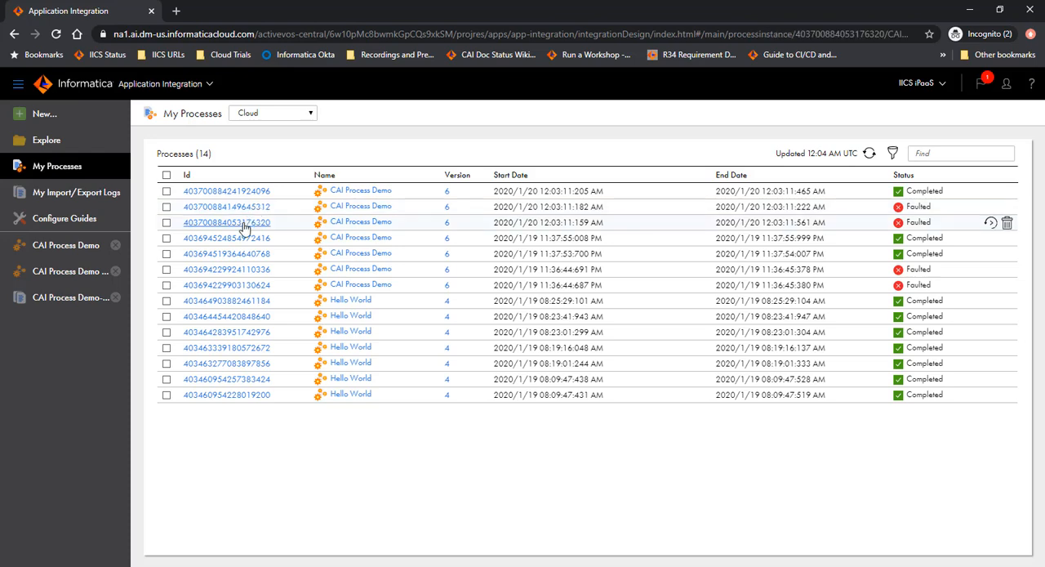
pyautogui.click(226, 222)
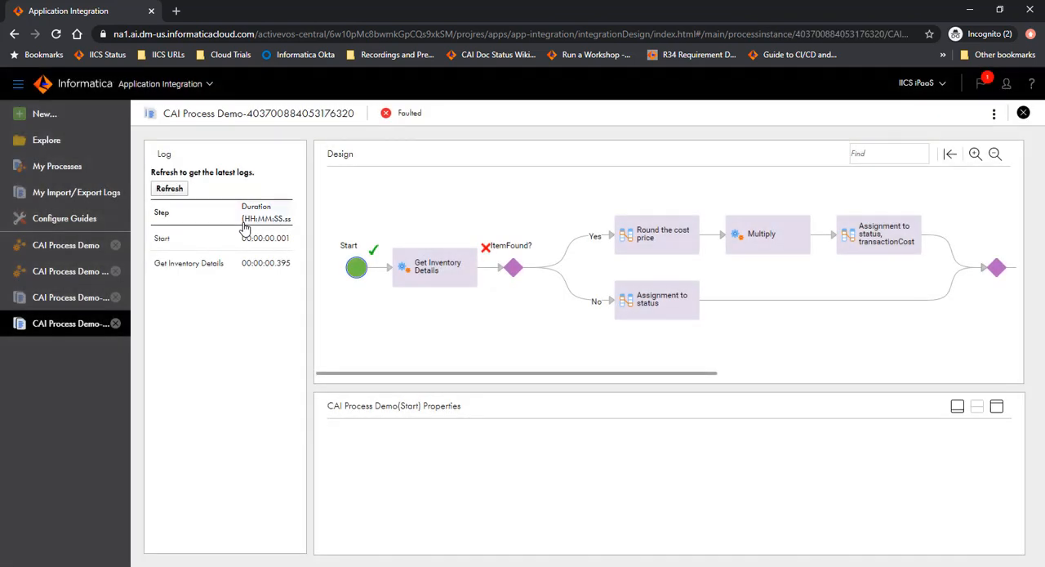
pyautogui.click(356, 268)
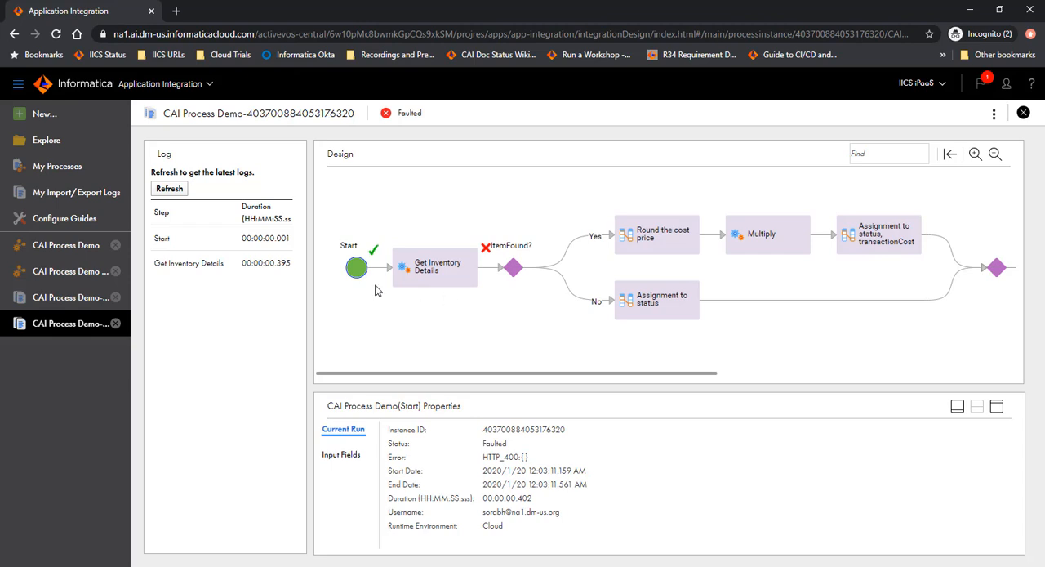
pyautogui.click(341, 454)
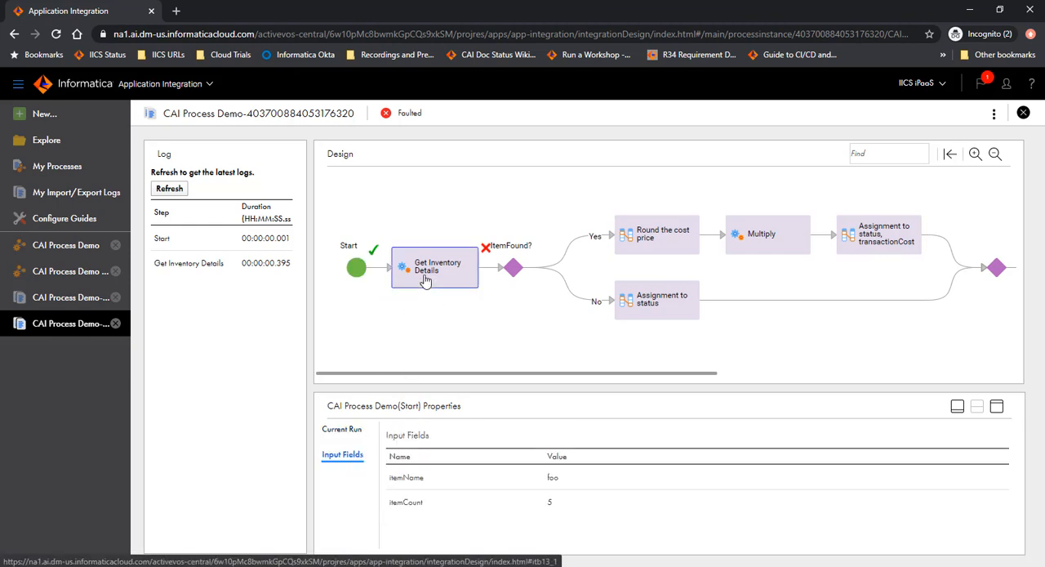
# Step: View the Get Inventory Details HTTP_400 fault, then close the run's details
pyautogui.click(435, 266)
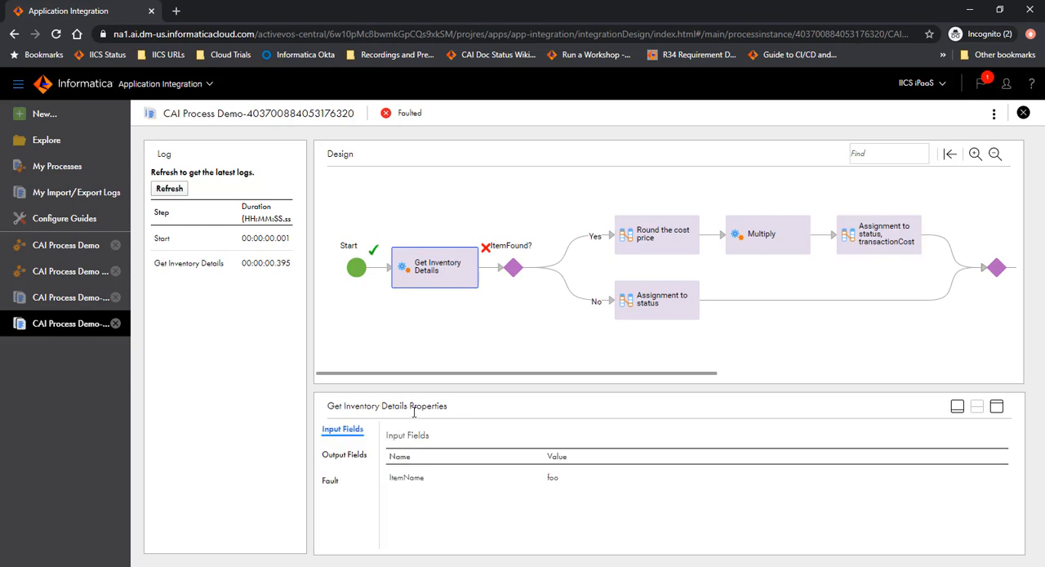
pyautogui.click(330, 481)
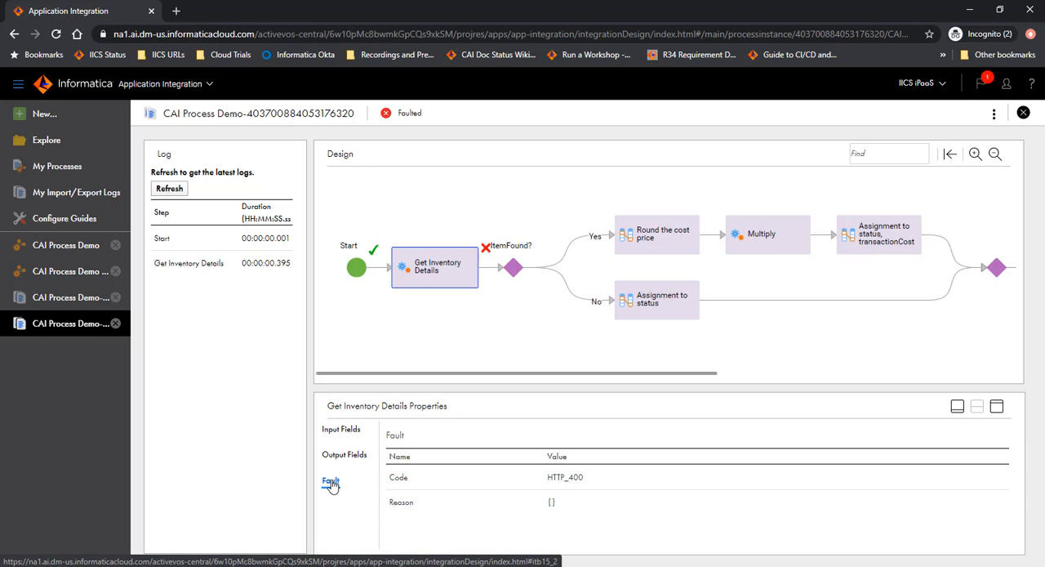
pyautogui.click(56, 166)
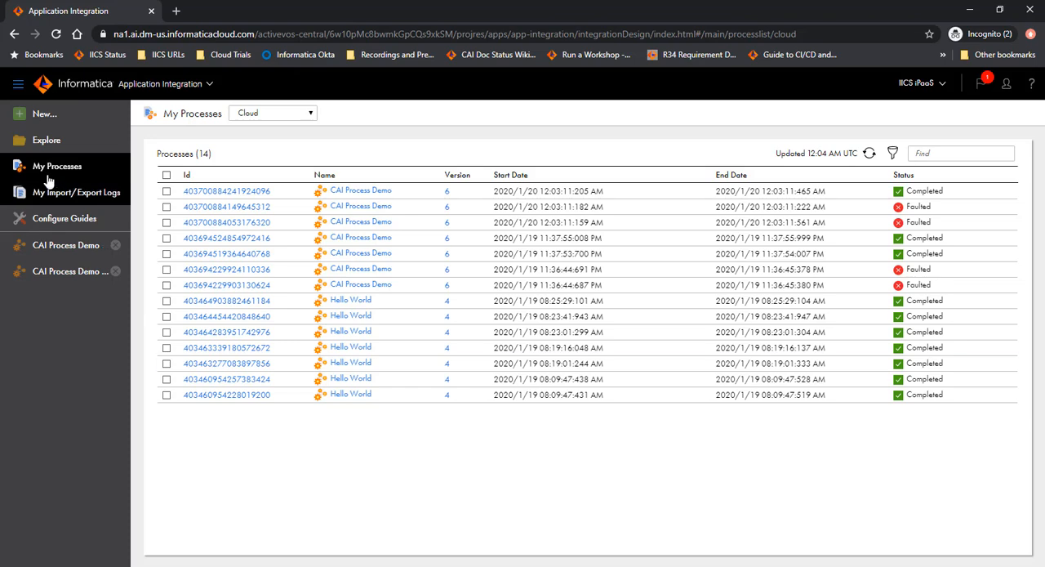
# Step: Export CAI Process Demo with dependencies from project assets and view the export job log
pyautogui.click(46, 140)
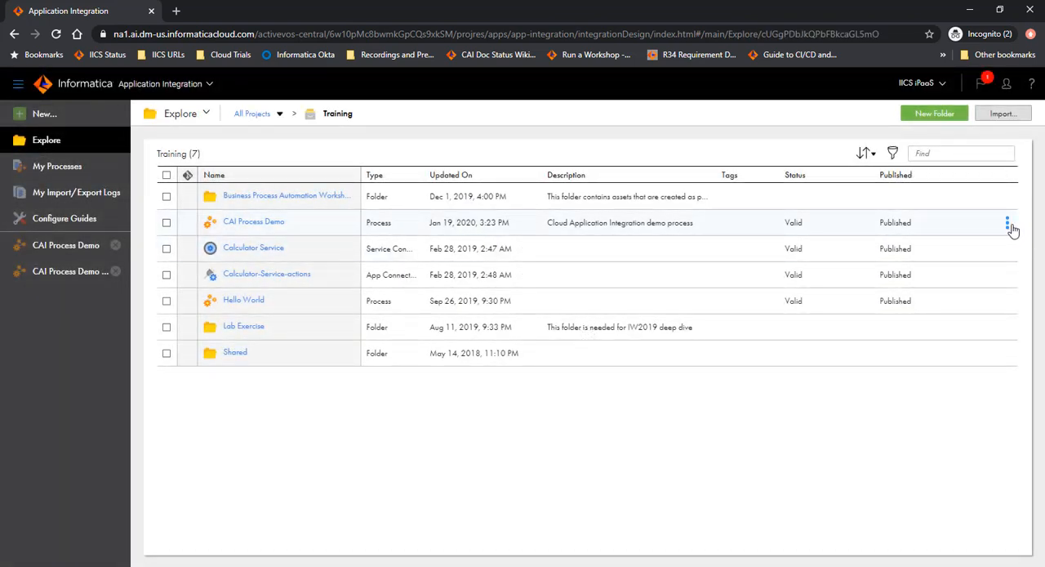
pyautogui.click(1008, 222)
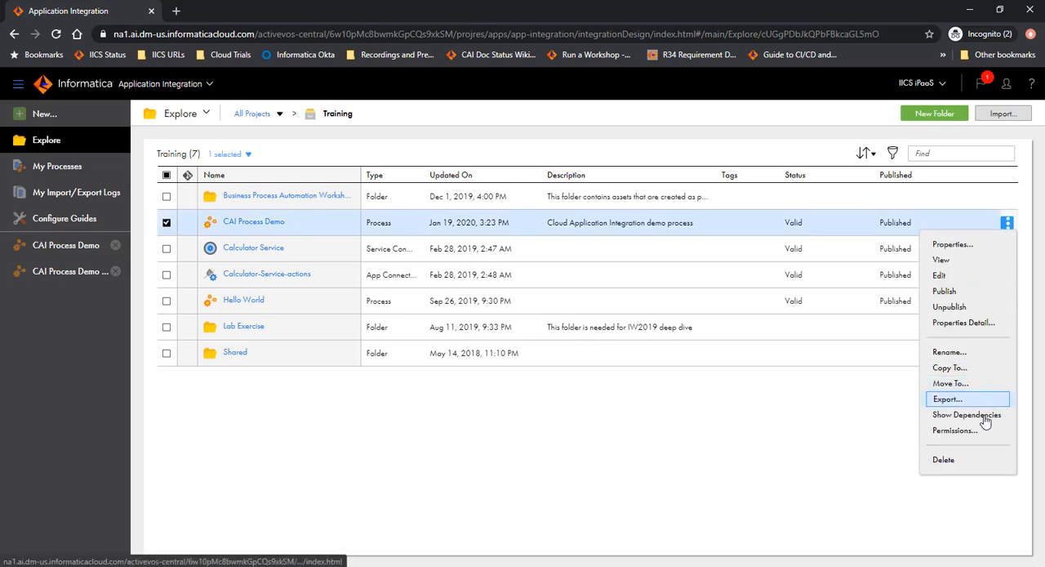
pyautogui.click(950, 404)
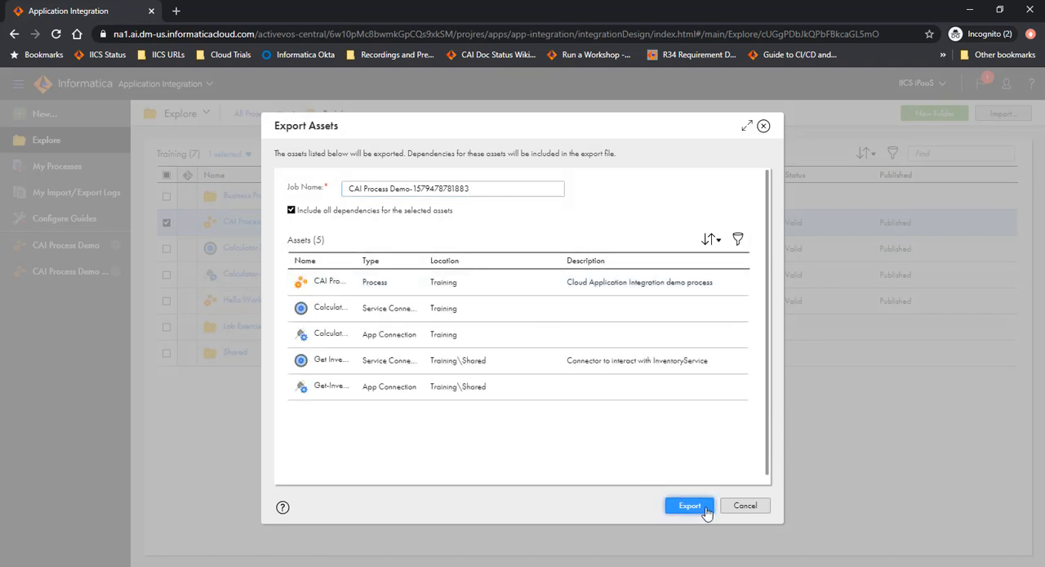
pyautogui.click(688, 505)
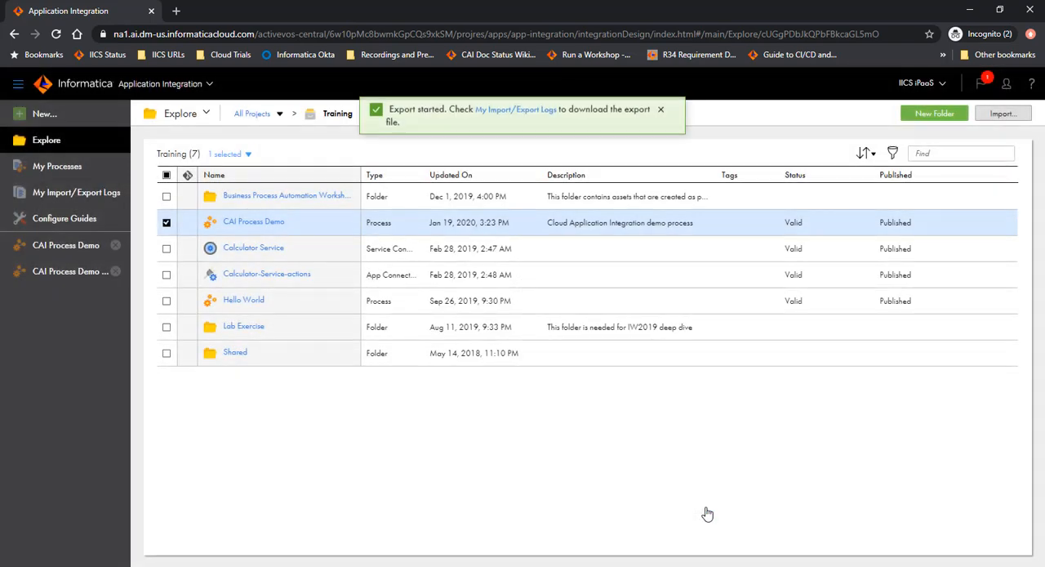
pyautogui.moveTo(525, 117)
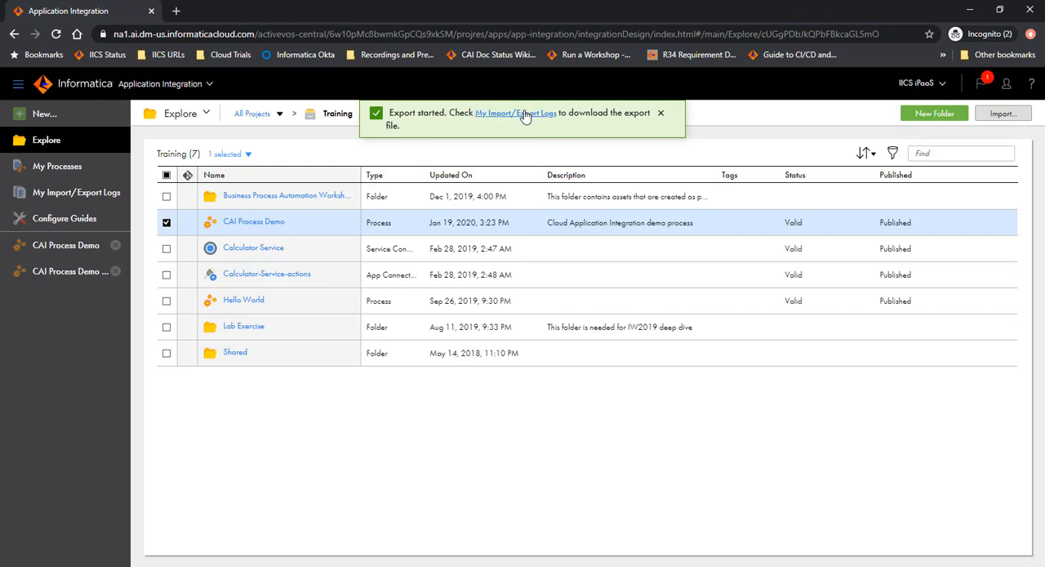
pyautogui.click(515, 112)
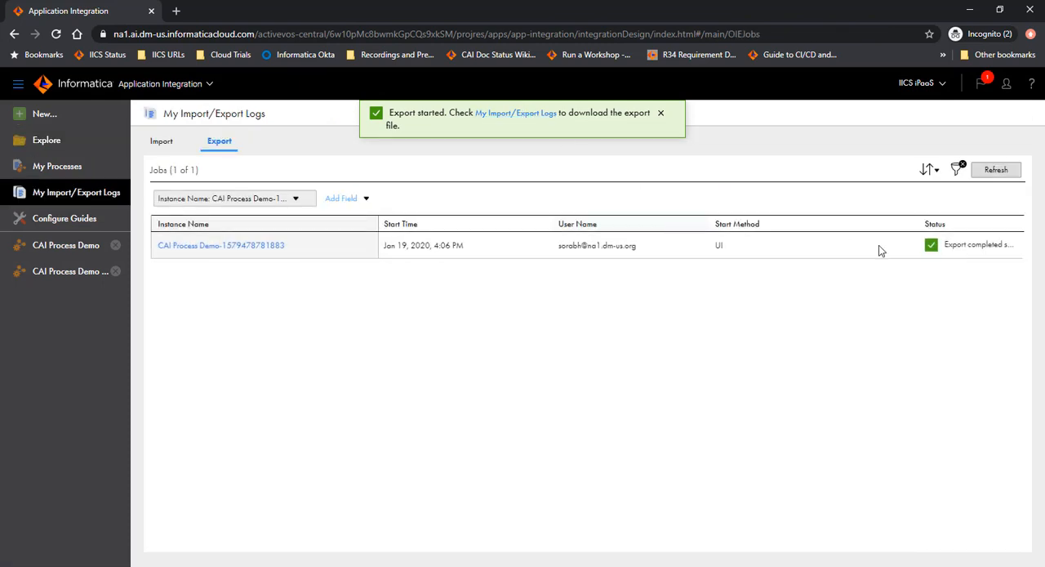
pyautogui.moveTo(1016, 249)
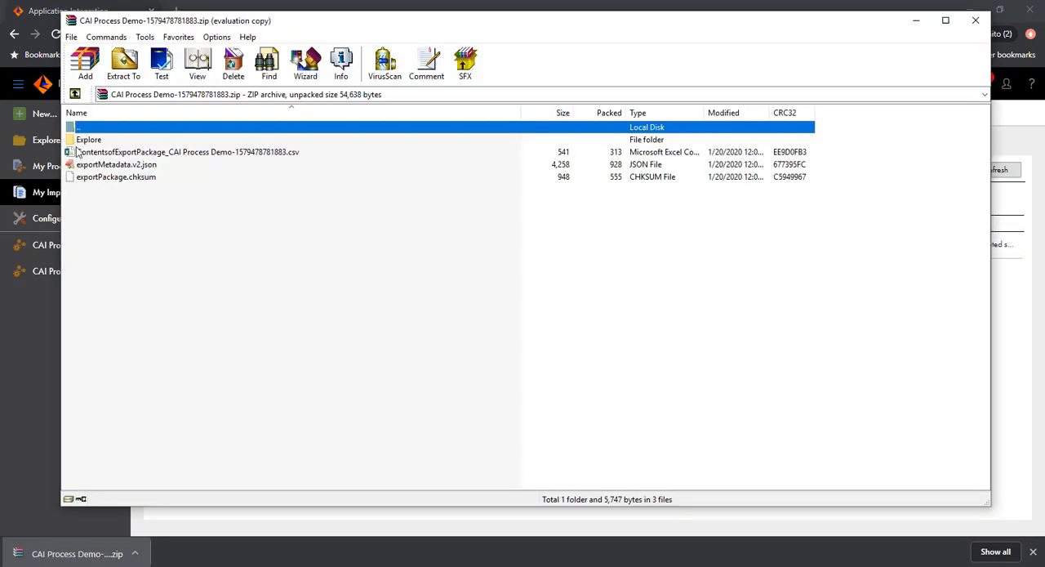
# Step: Open CAI Process Demo.PROCESS.xml from the archive's Explore > Training folder
pyautogui.doubleClick(88, 139)
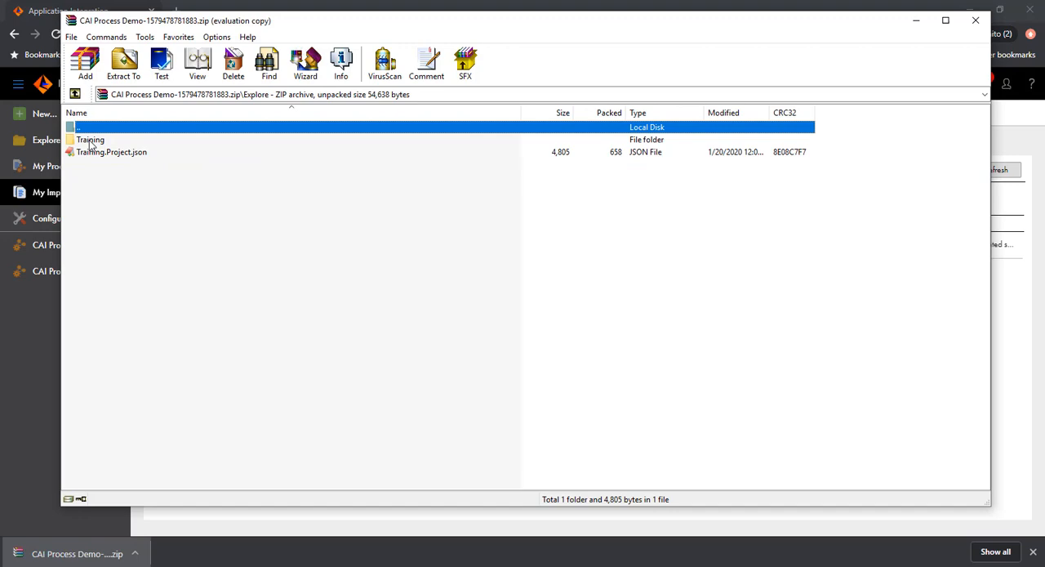
pyautogui.rightClick(130, 152)
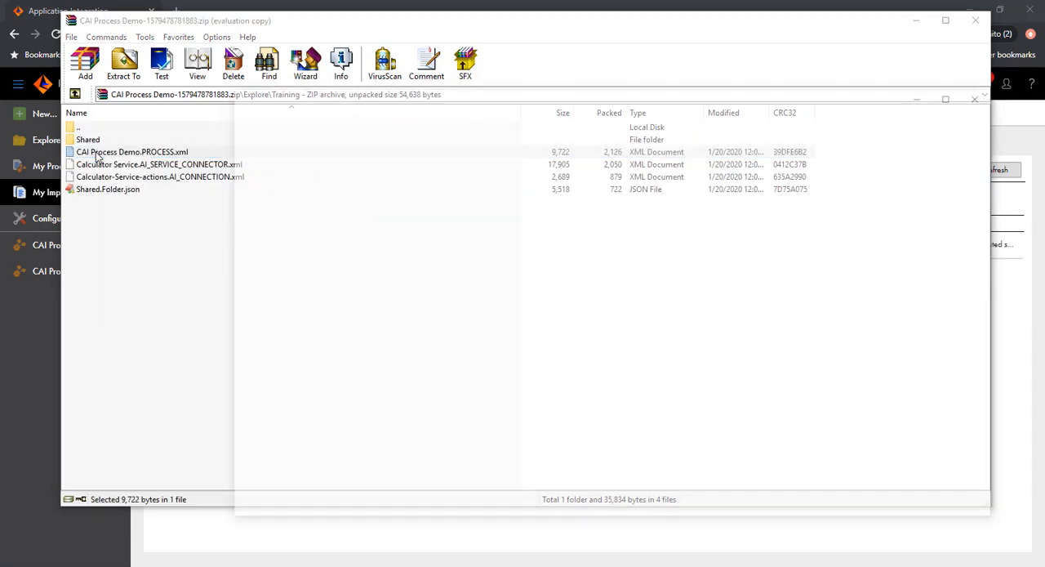
pyautogui.doubleClick(133, 152)
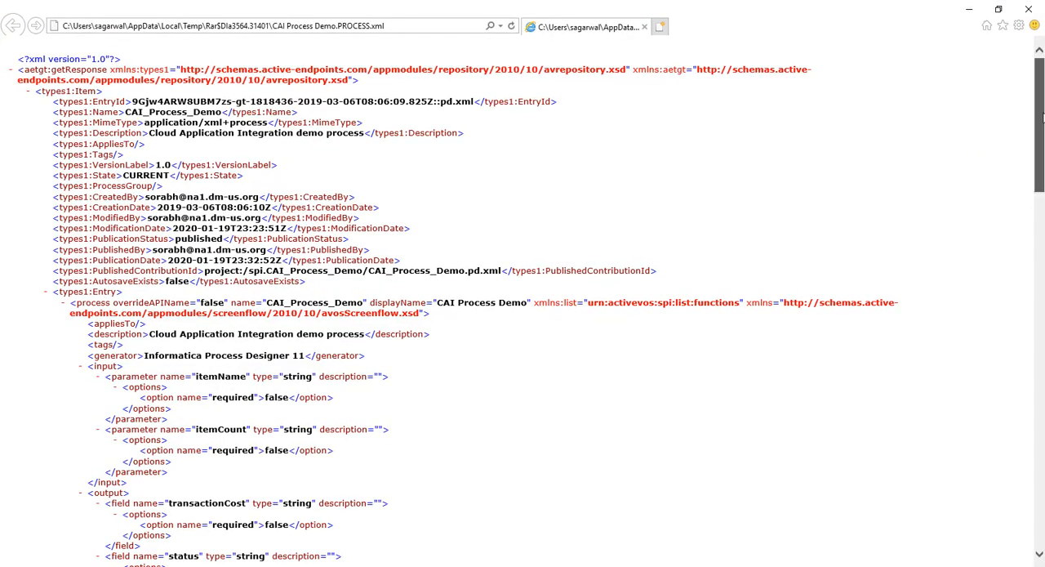
# Step: Scroll to the end of the XML to show sample data sets foo, item1 and item2
pyautogui.scroll(-3)
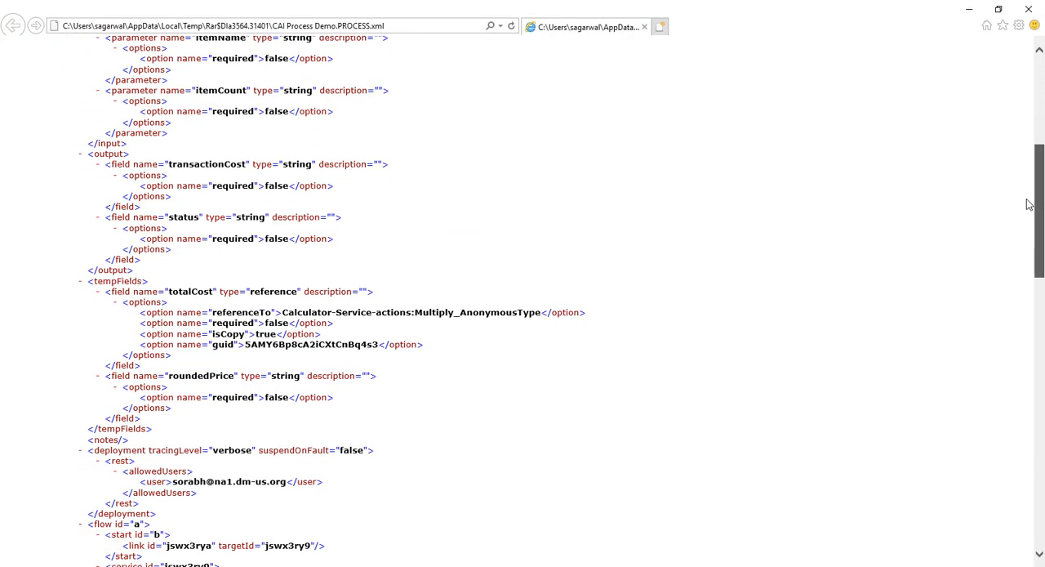
pyautogui.scroll(-3)
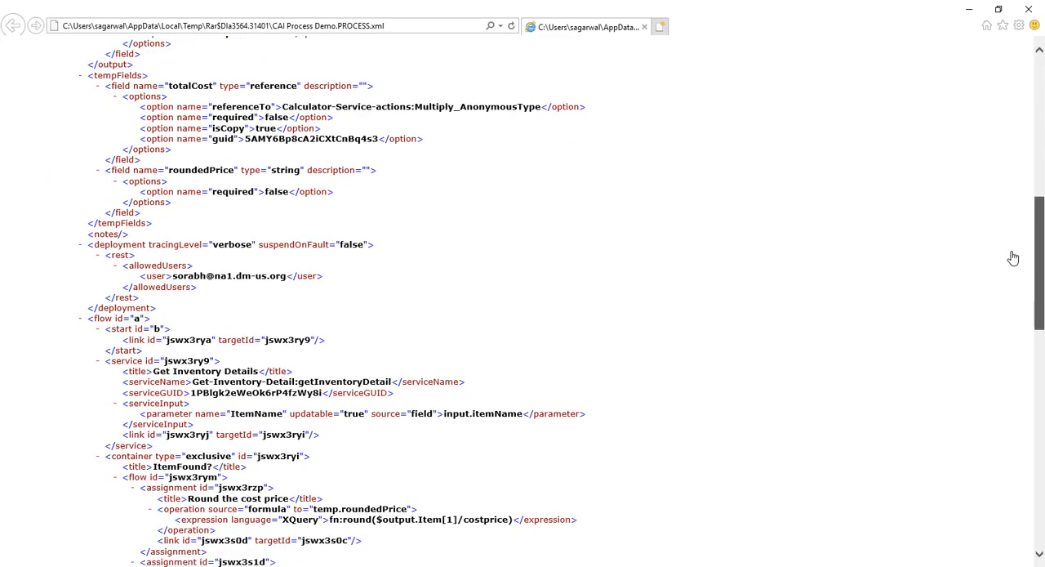
pyautogui.scroll(-3)
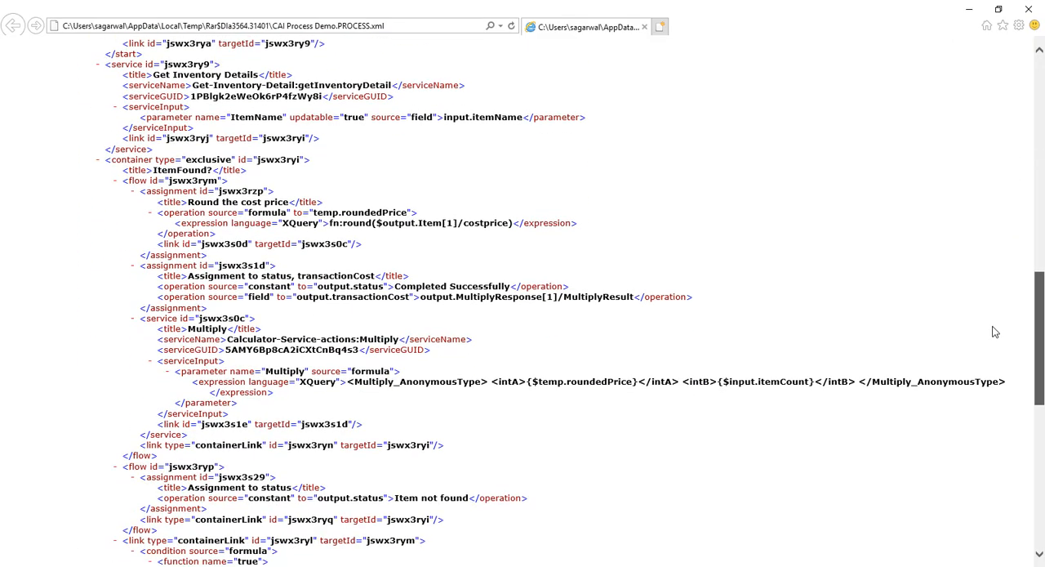
pyautogui.scroll(-3)
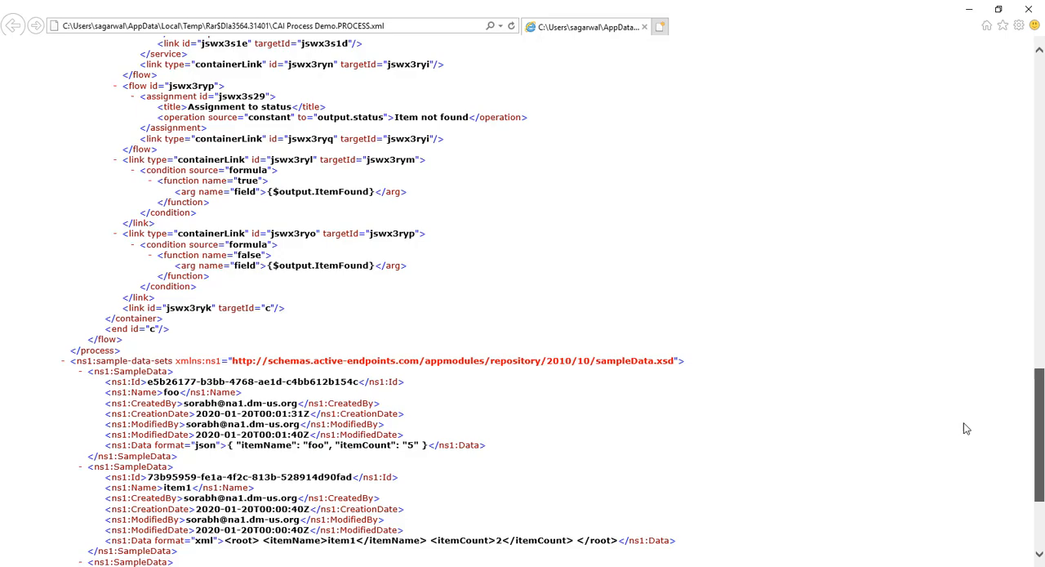
pyautogui.scroll(-3)
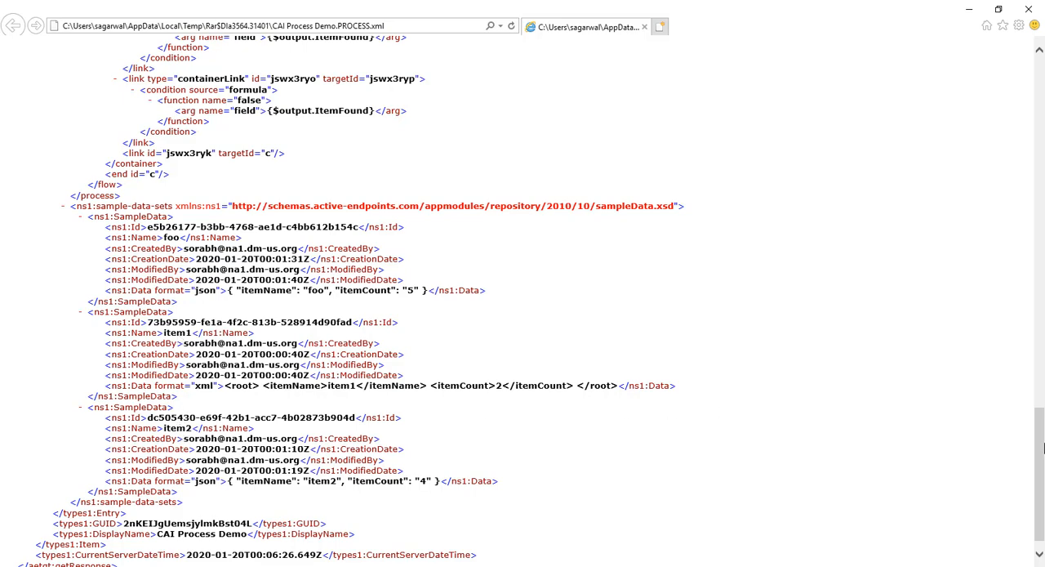
pyautogui.moveTo(1038, 231)
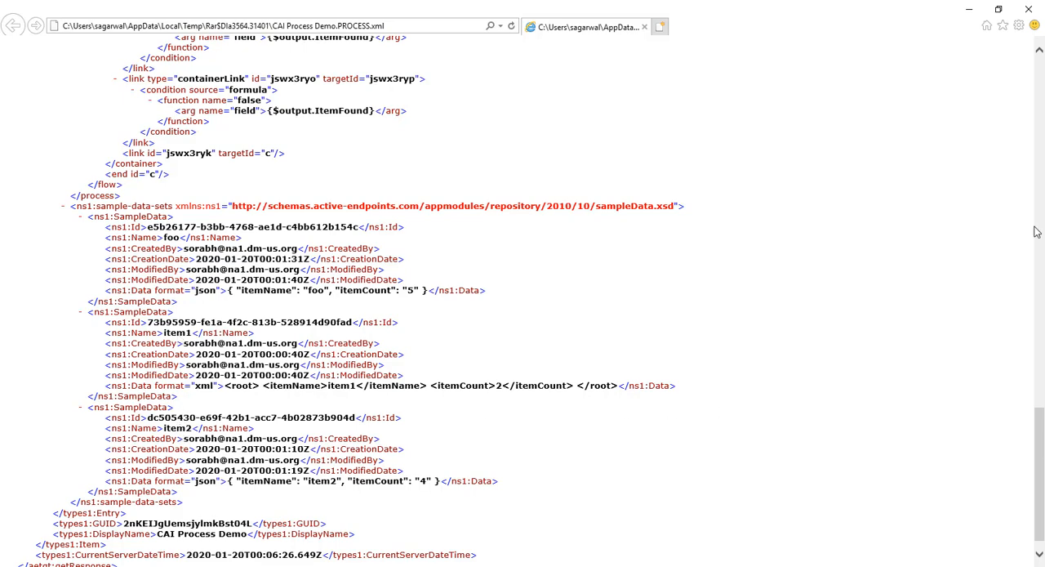